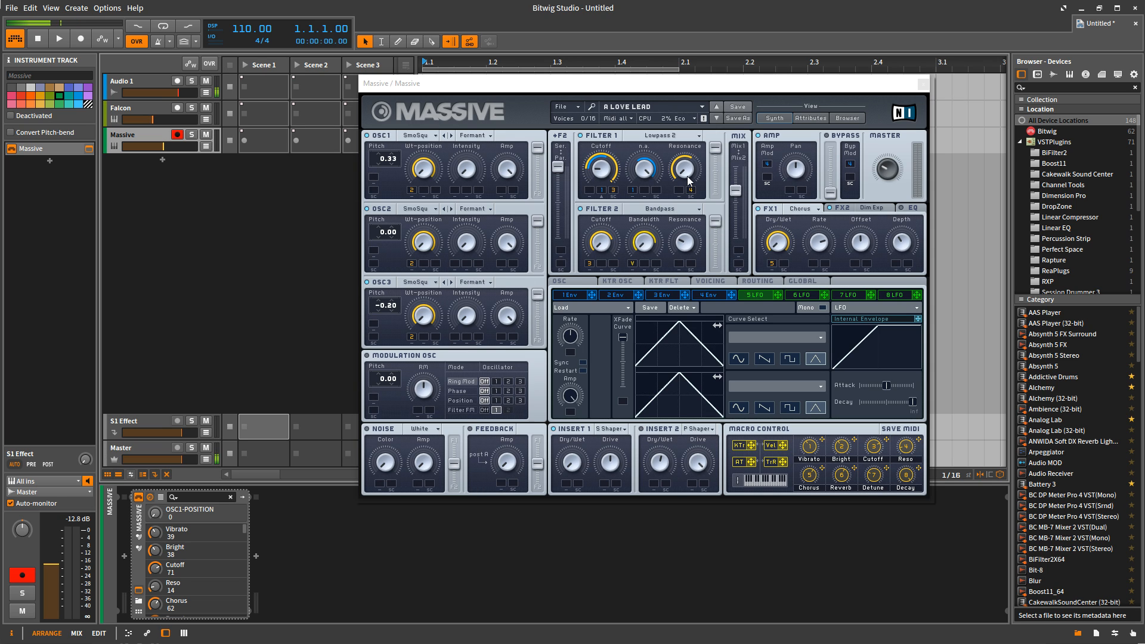
mouse_move(594, 334)
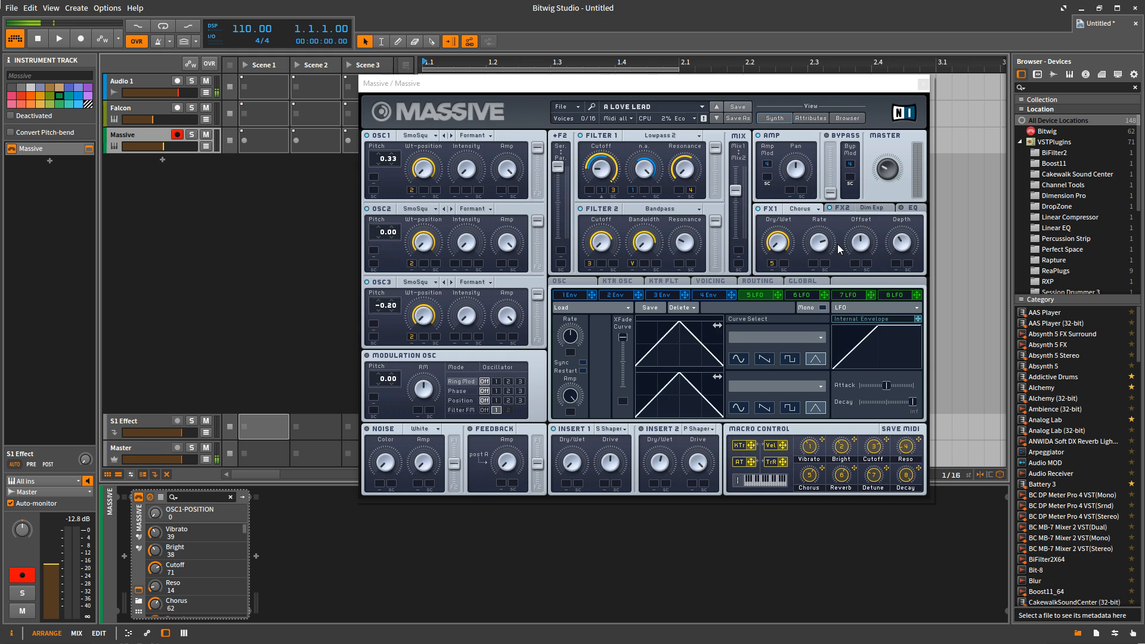
mouse_move(582, 279)
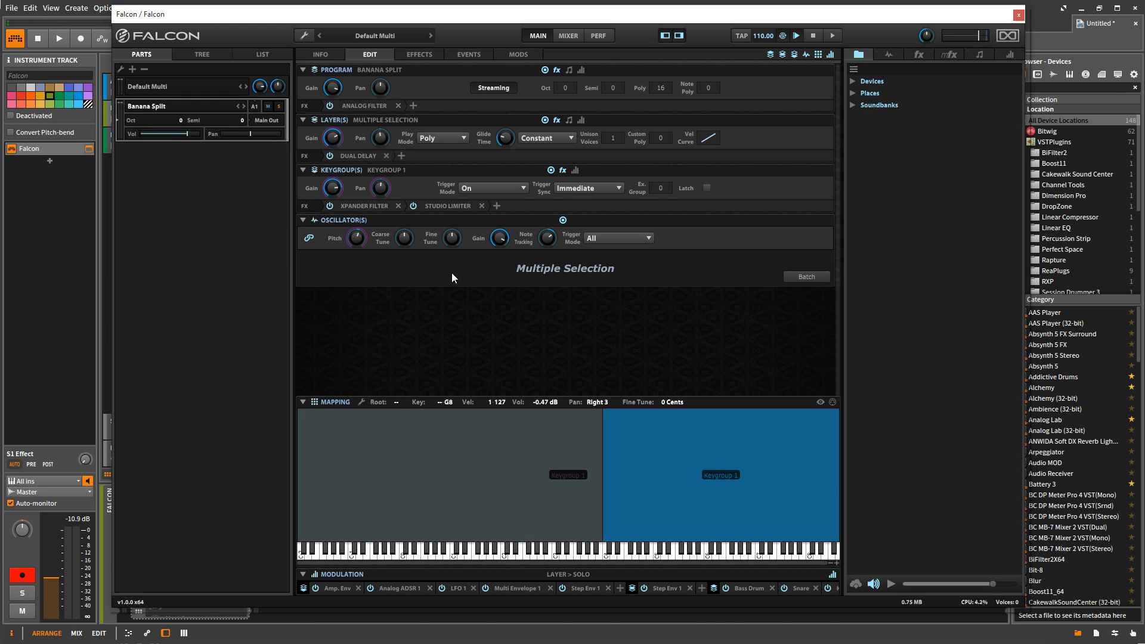
mouse_move(508, 359)
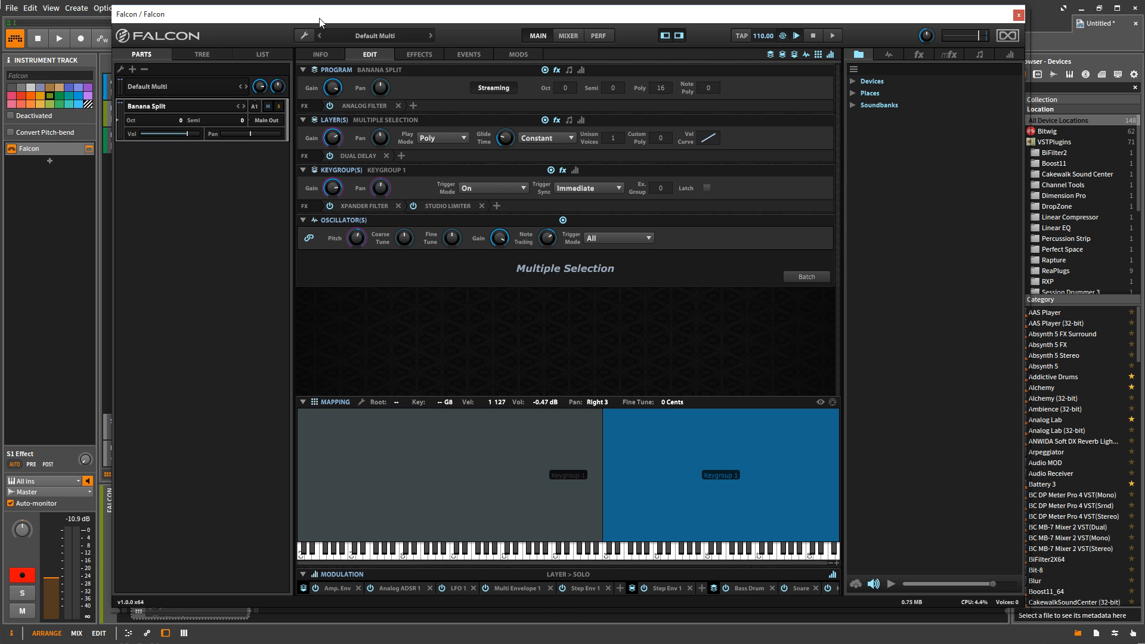
Replace Banana Split with a blank New Program from the wrench menu.
left_click(301, 35)
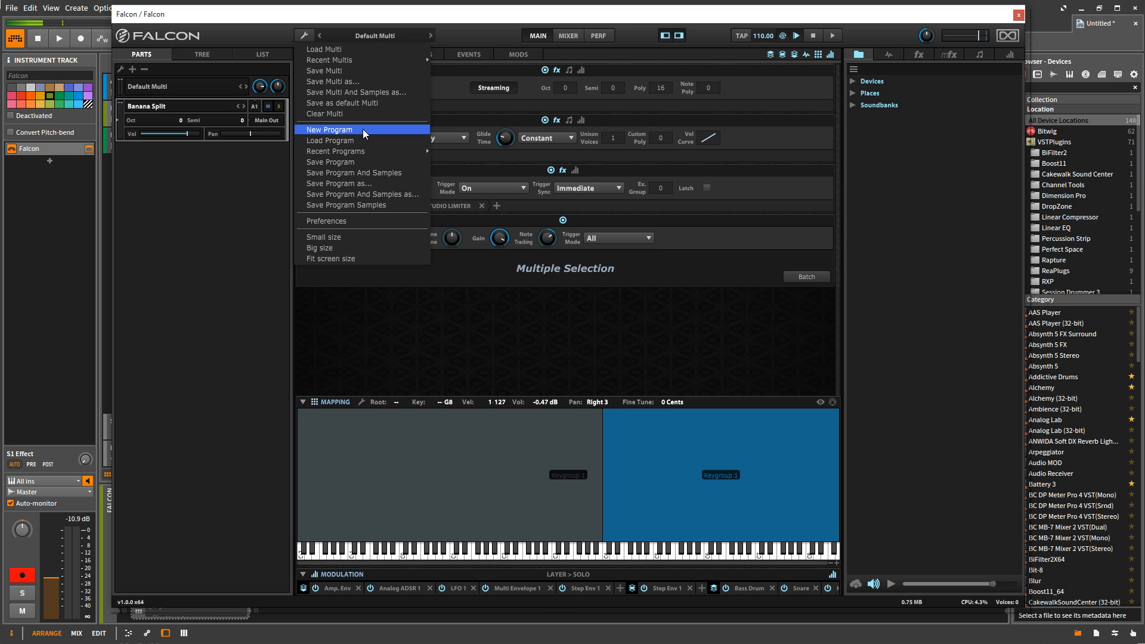
left_click(329, 129)
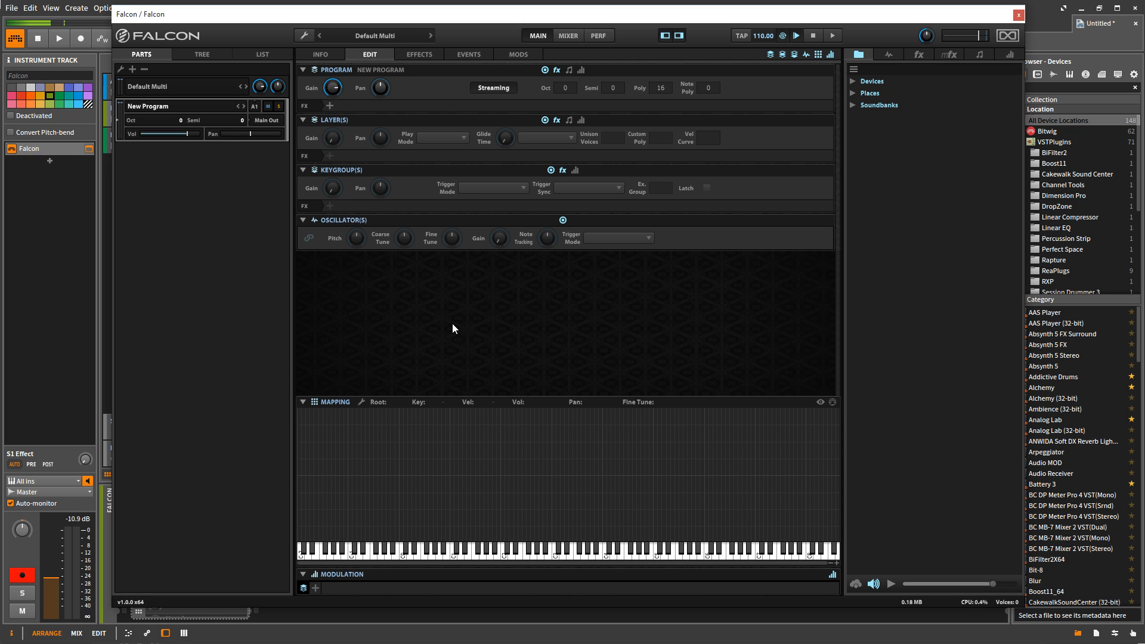
mouse_move(451, 322)
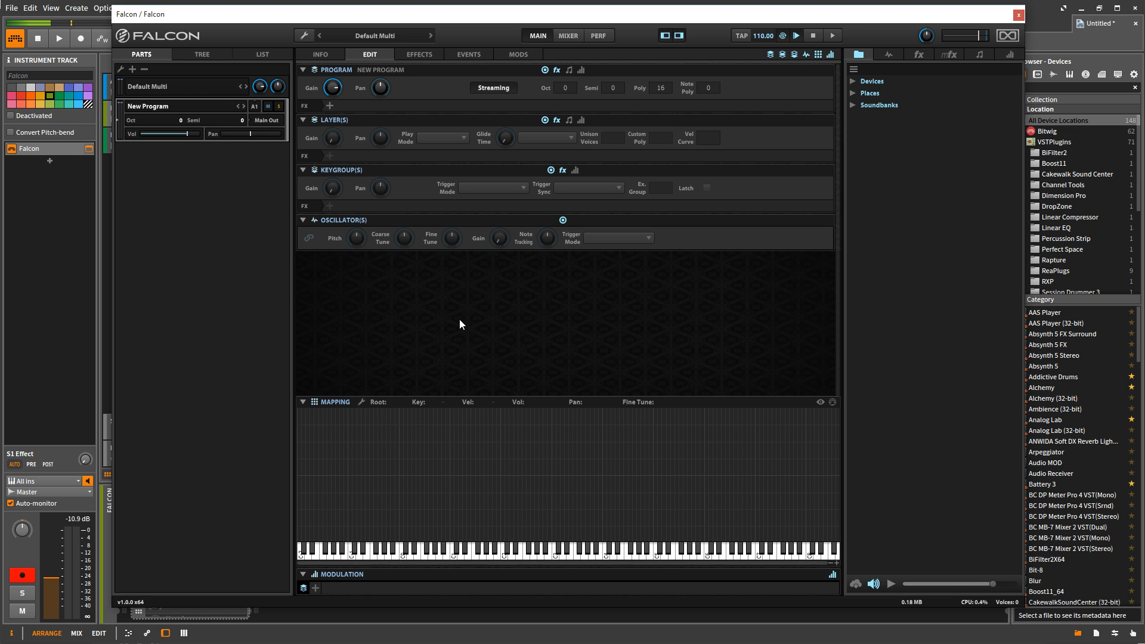
mouse_move(496, 322)
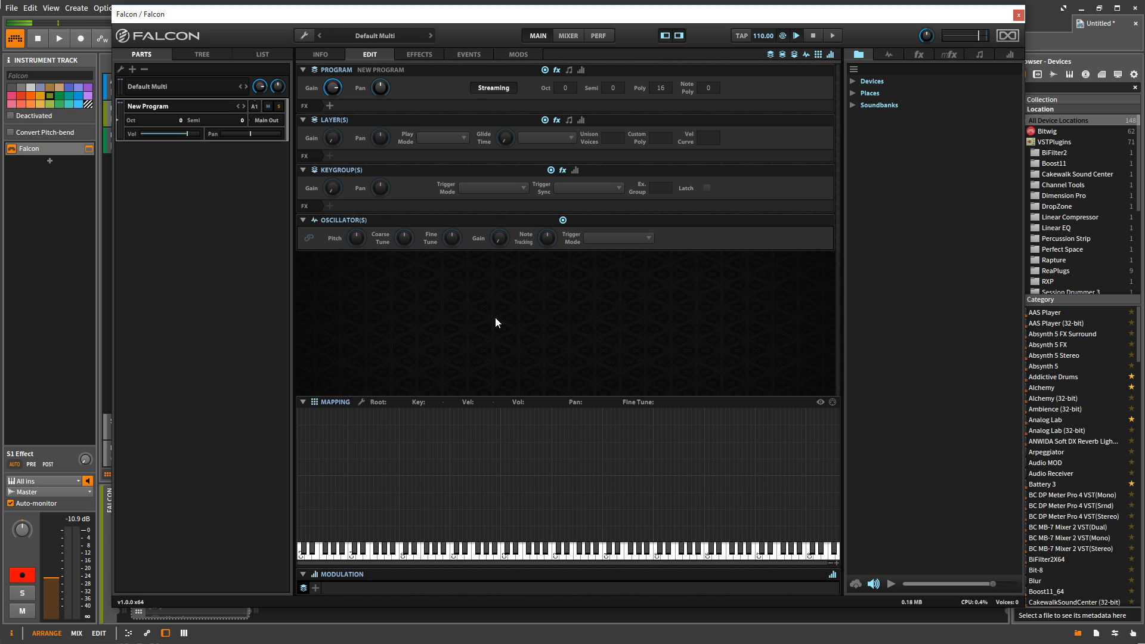
mouse_move(482, 329)
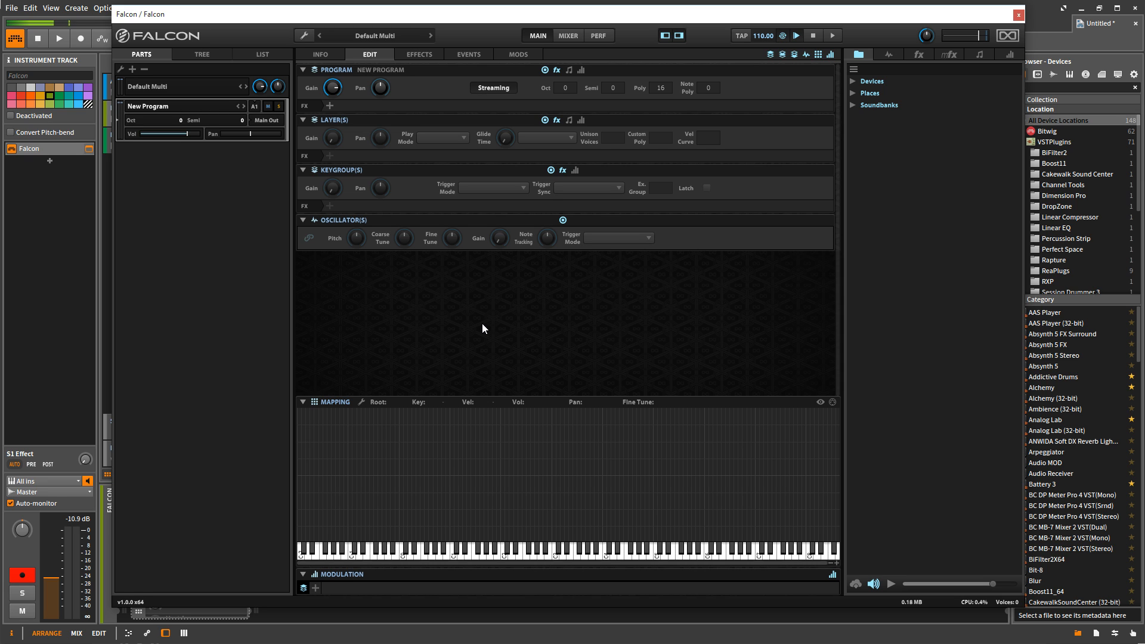
mouse_move(487, 358)
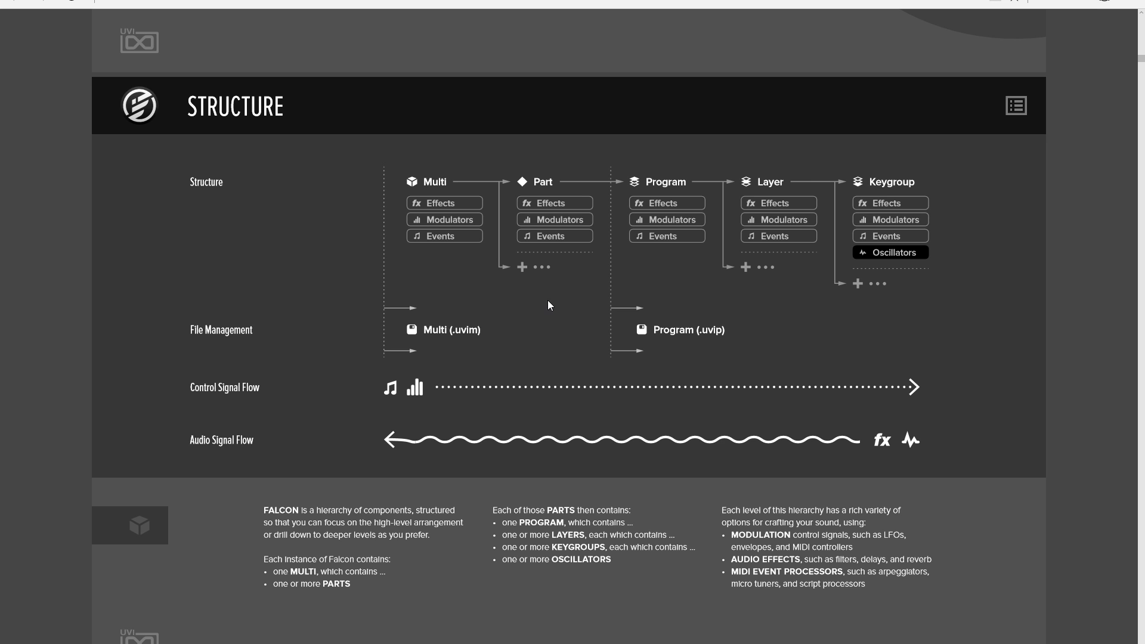
mouse_move(778, 266)
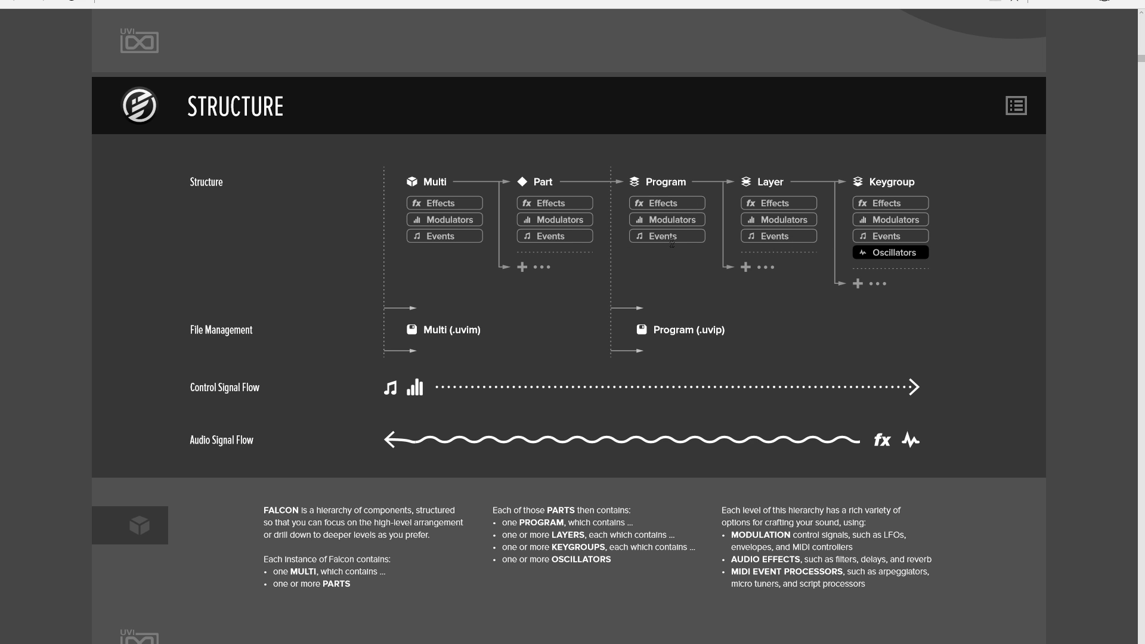
mouse_move(755, 168)
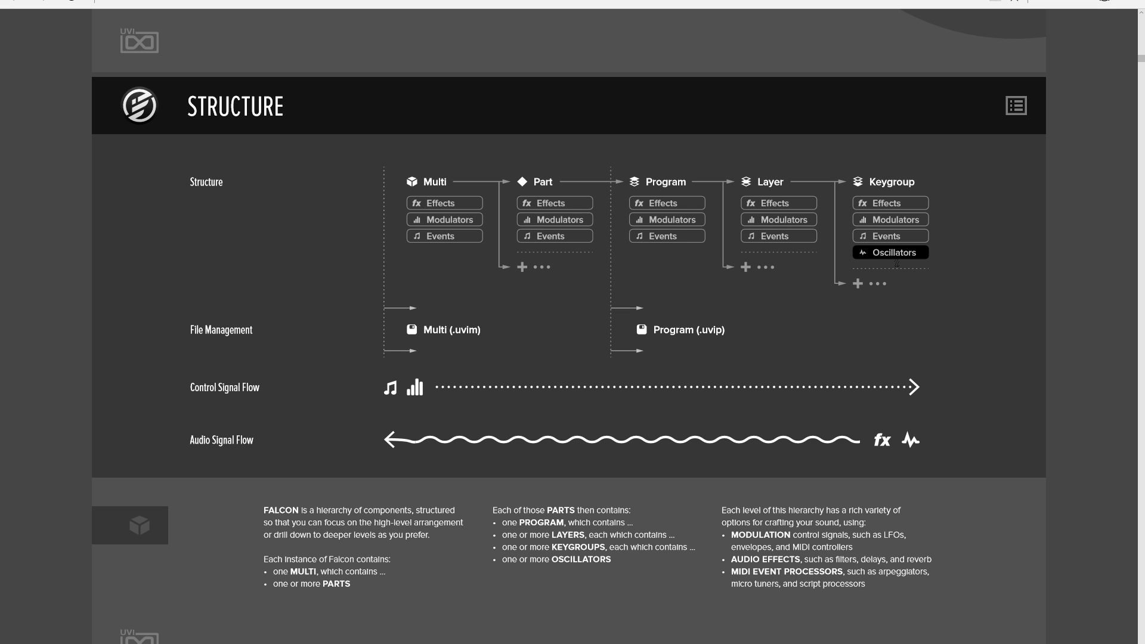
mouse_move(917, 217)
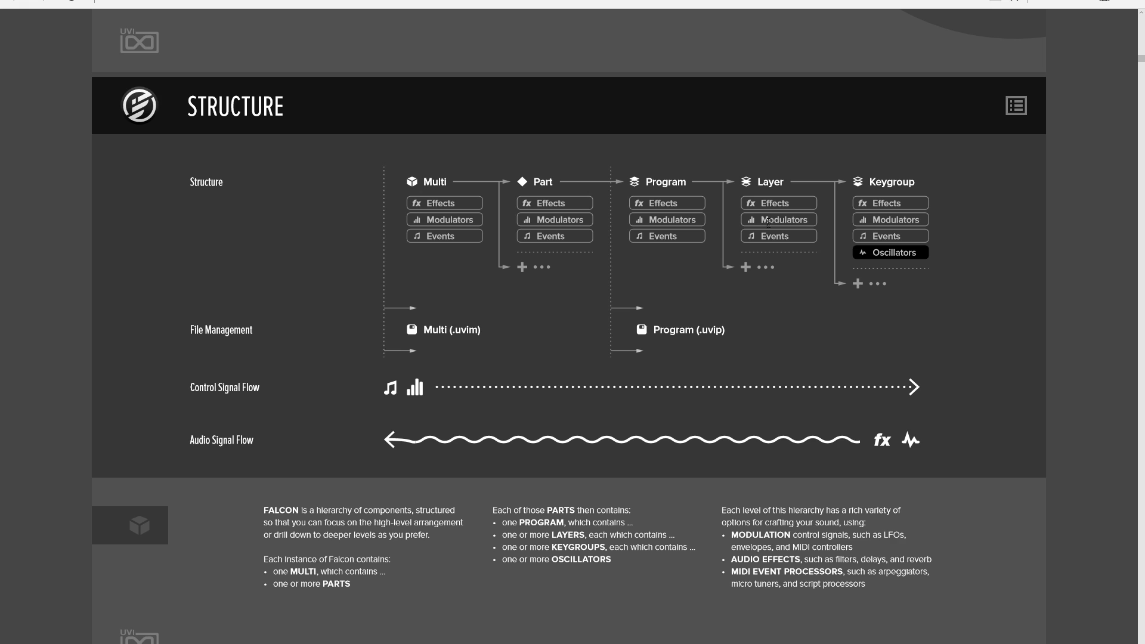
mouse_move(734, 186)
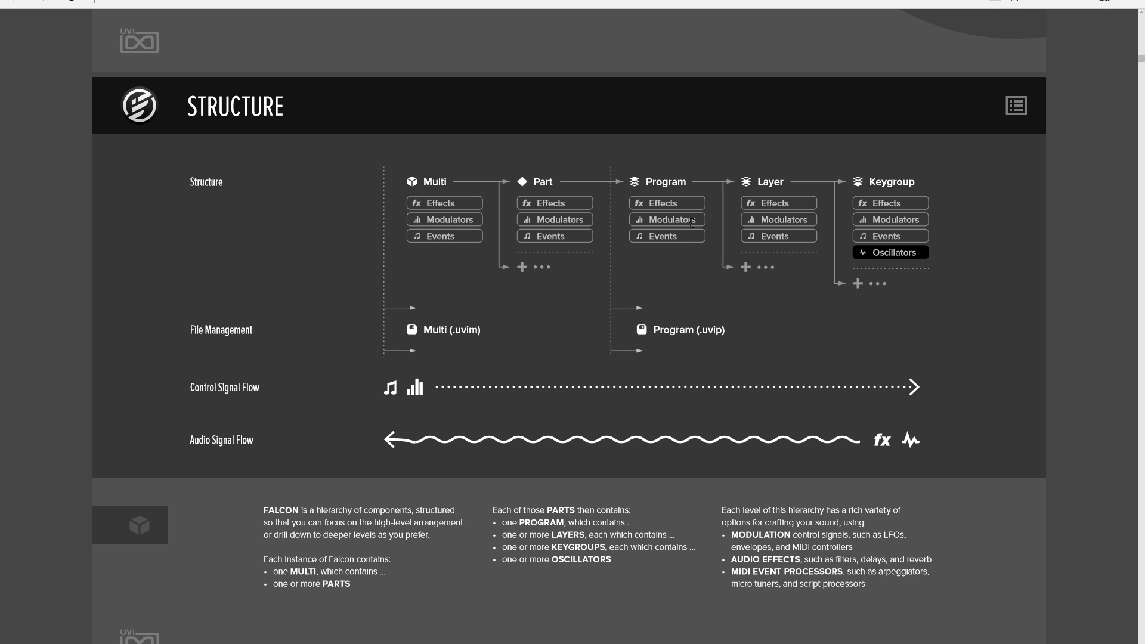
mouse_move(701, 582)
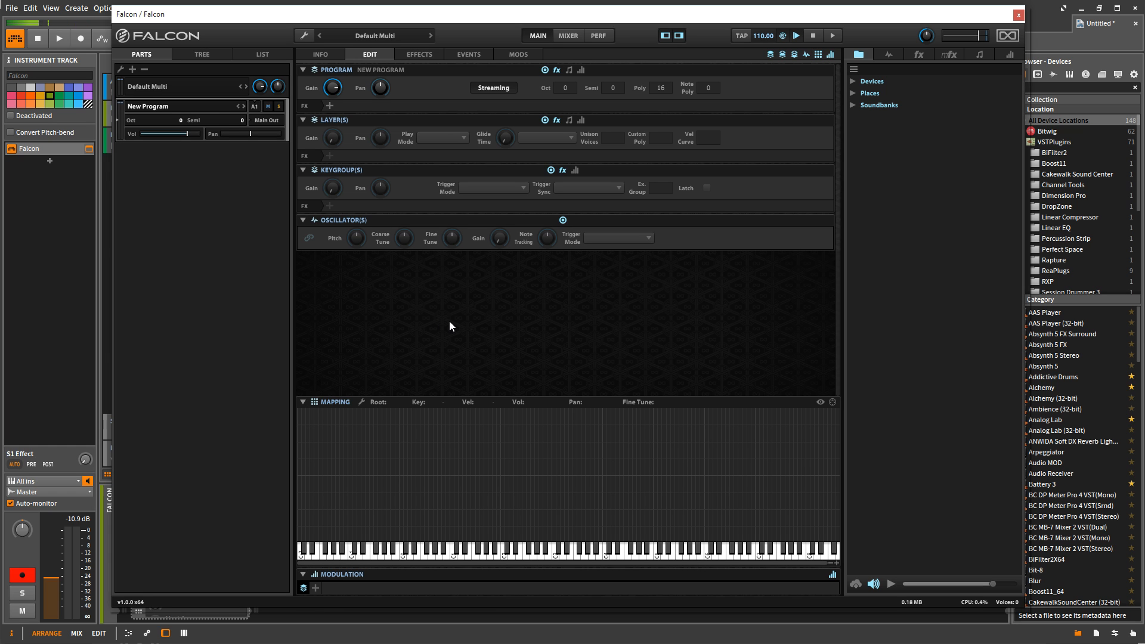
mouse_move(439, 285)
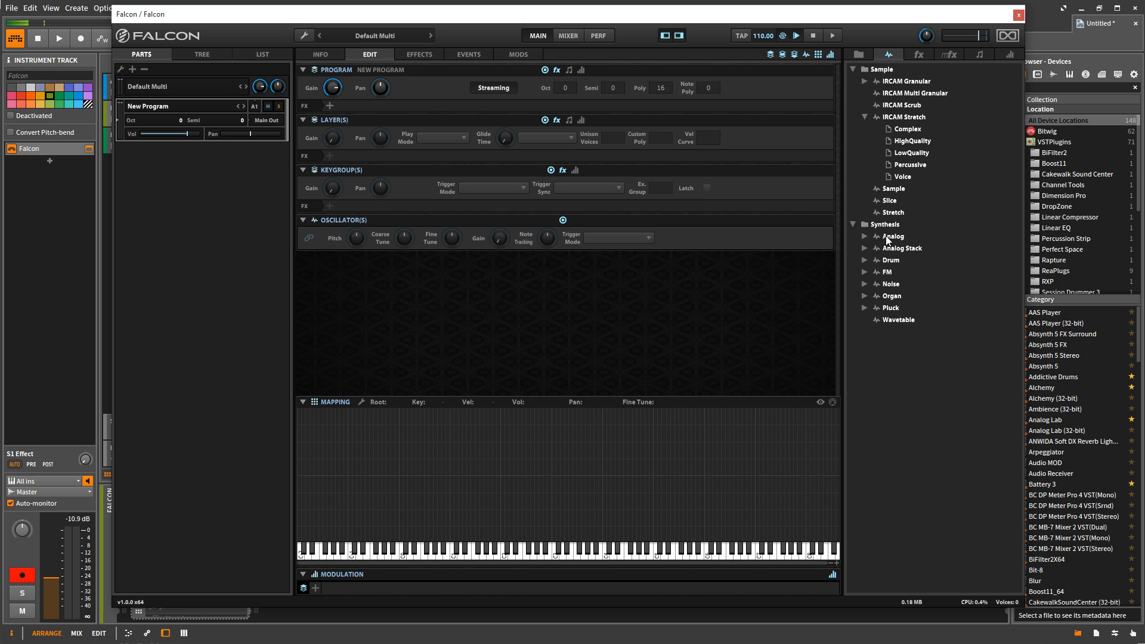
Drag the Analog oscillator from Synthesis into New Program, creating Layer 1 and Keygroup 1.
left_click_drag(892, 236, 562, 440)
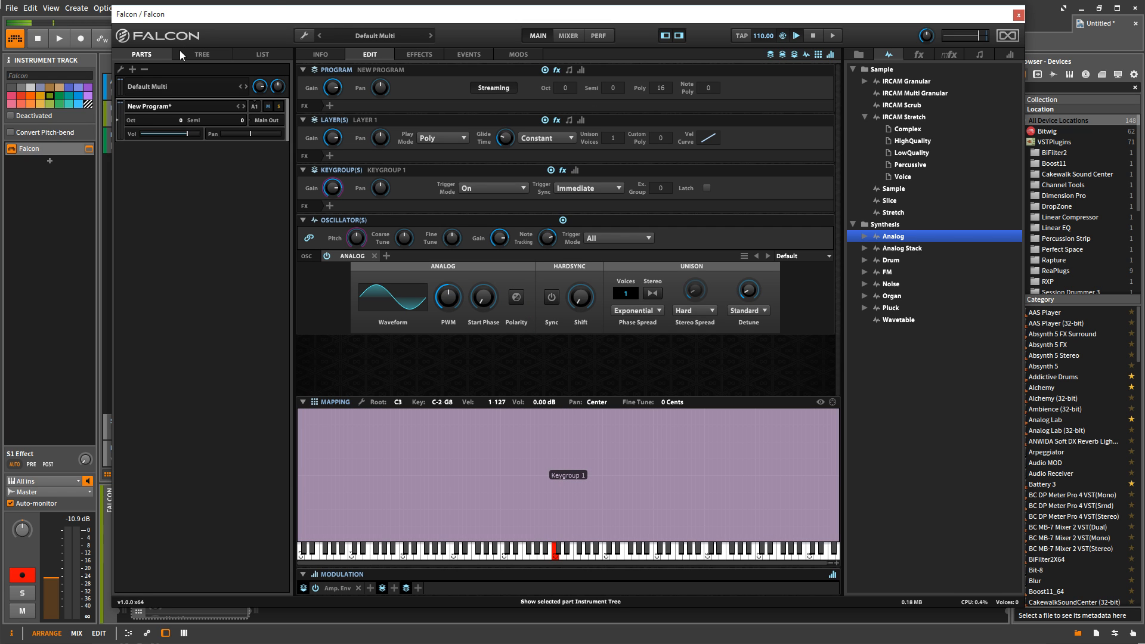
Expand Layer 1 and Keygroup 1 in the Tree view and select the Analog oscillator.
left_click(201, 54)
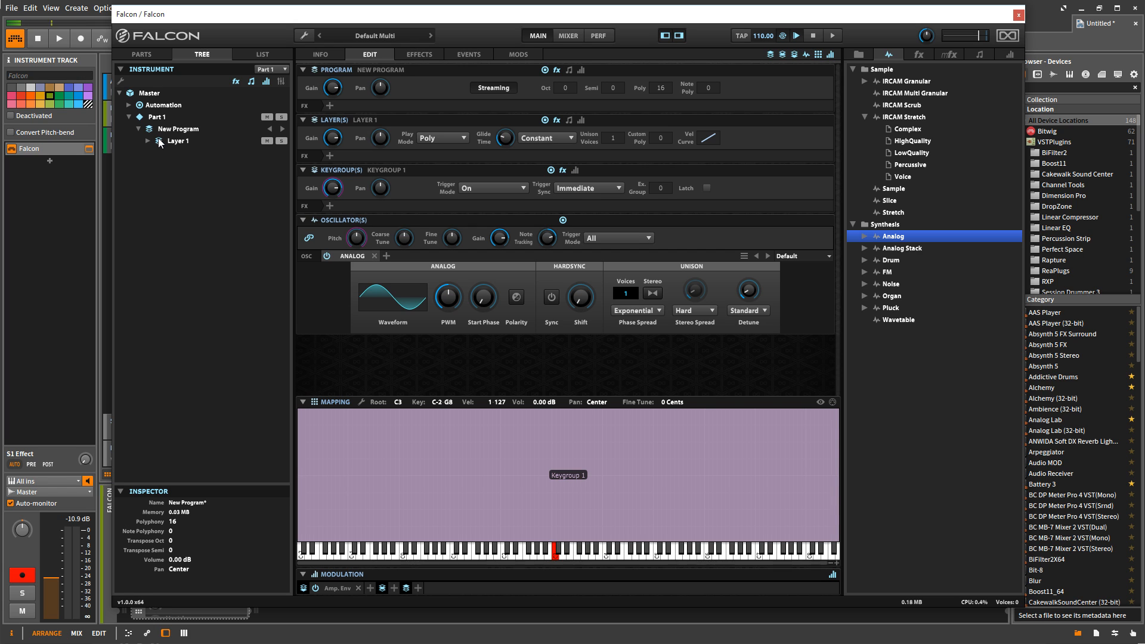
left_click(177, 129)
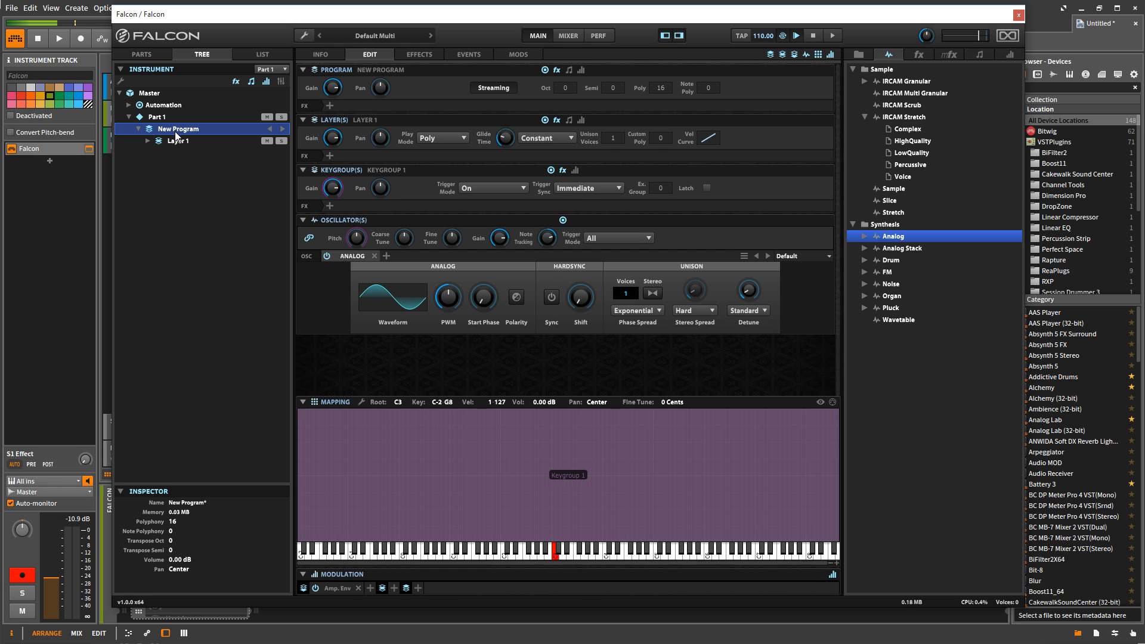
left_click(178, 140)
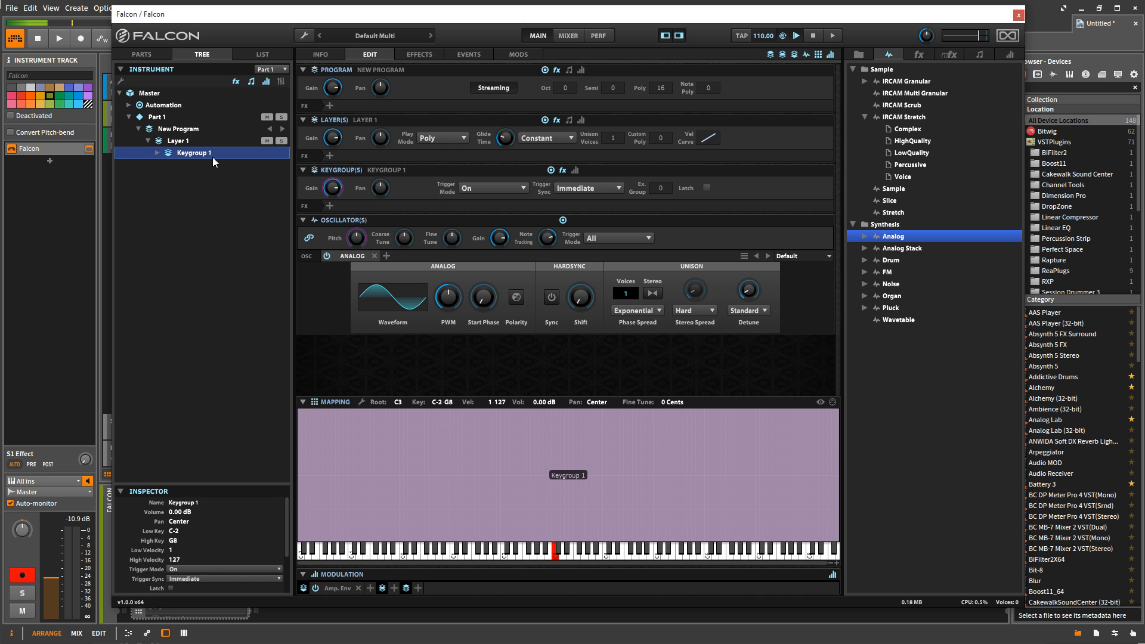
left_click(156, 152)
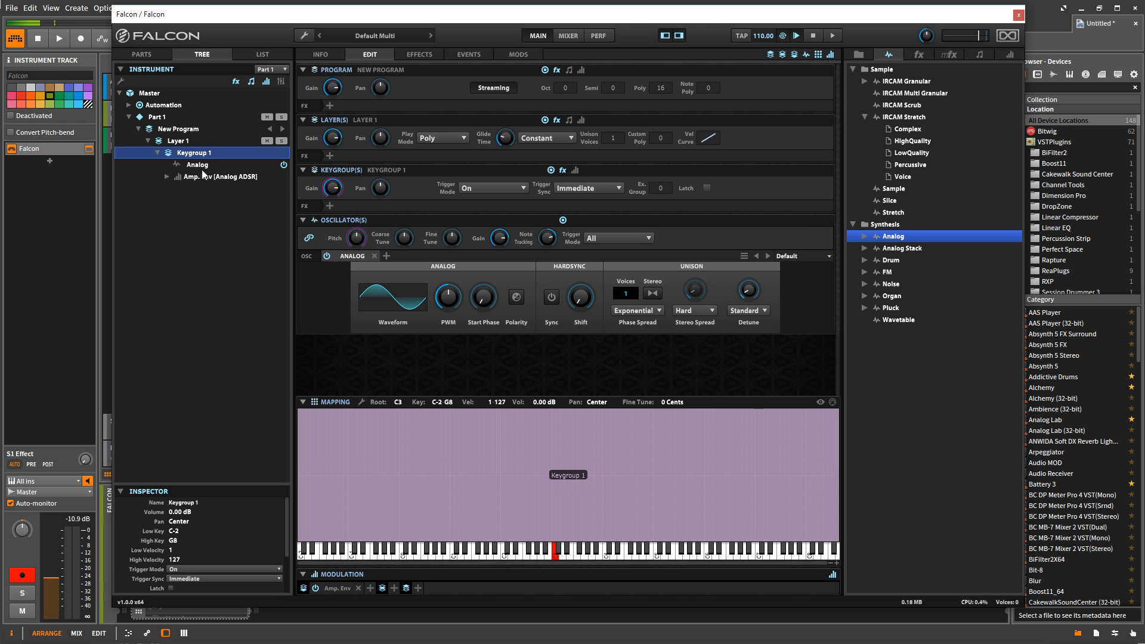
left_click(197, 164)
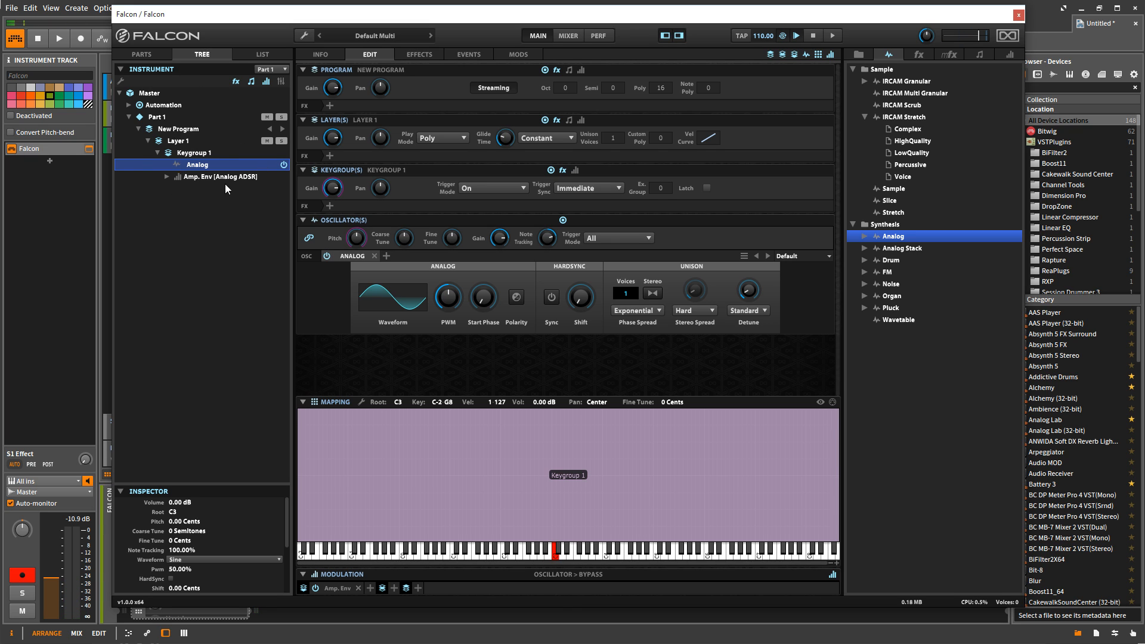
mouse_move(216, 191)
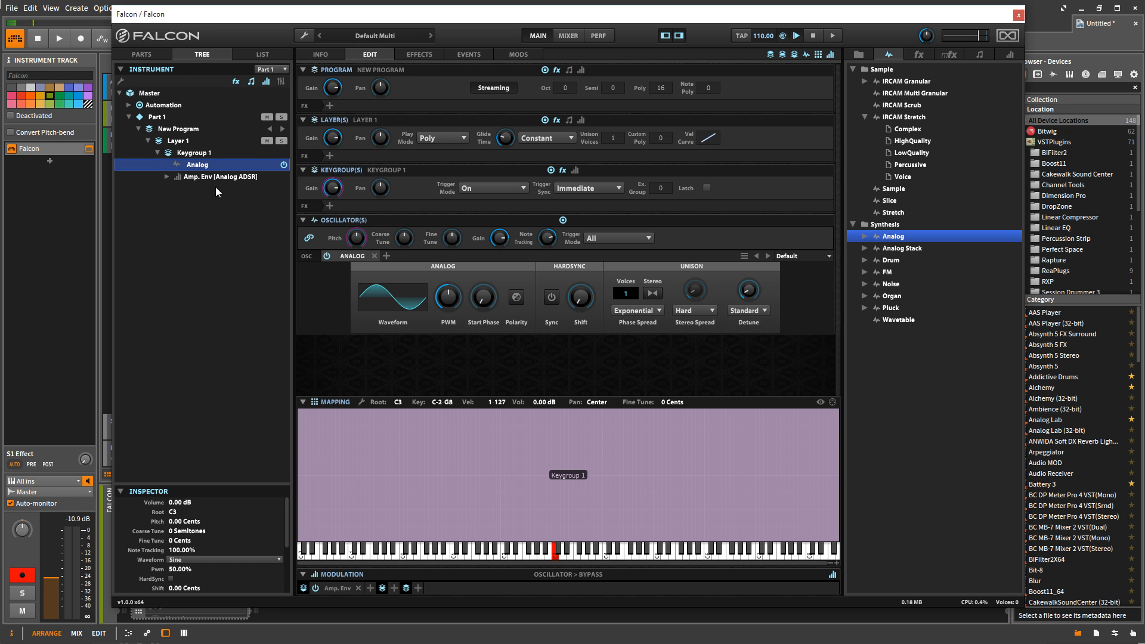
Load Banana Split from Falcon Factory > Hybrid Perfs in place of New Program.
left_click(140, 54)
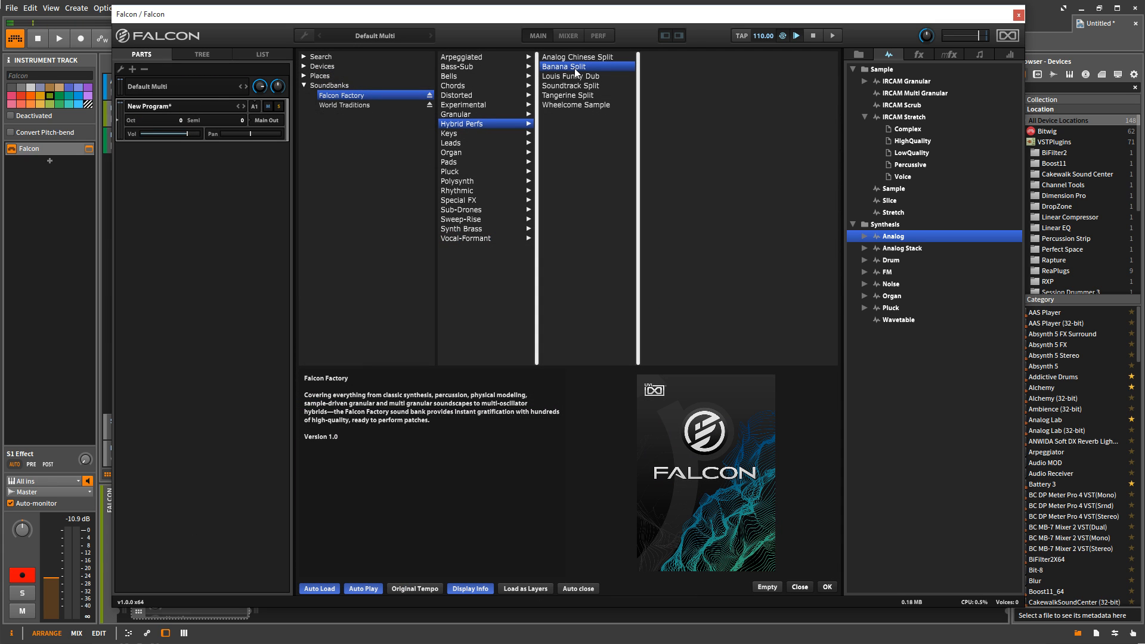
double_click(563, 67)
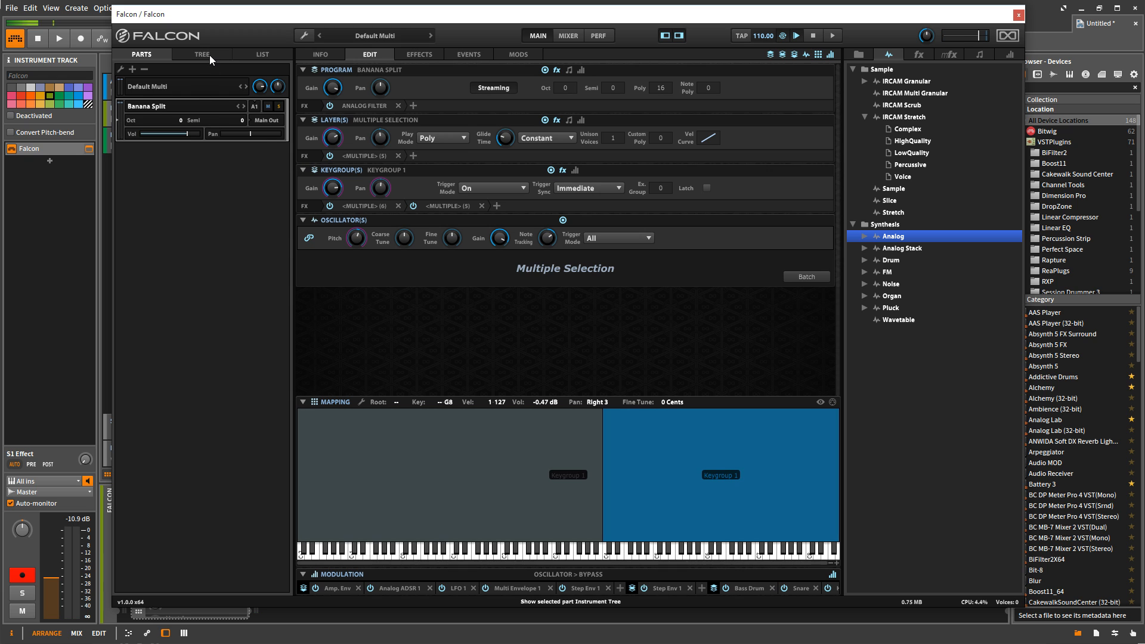
Show Banana Split's tree, select the program and collapse the Bass Drum layer.
left_click(201, 54)
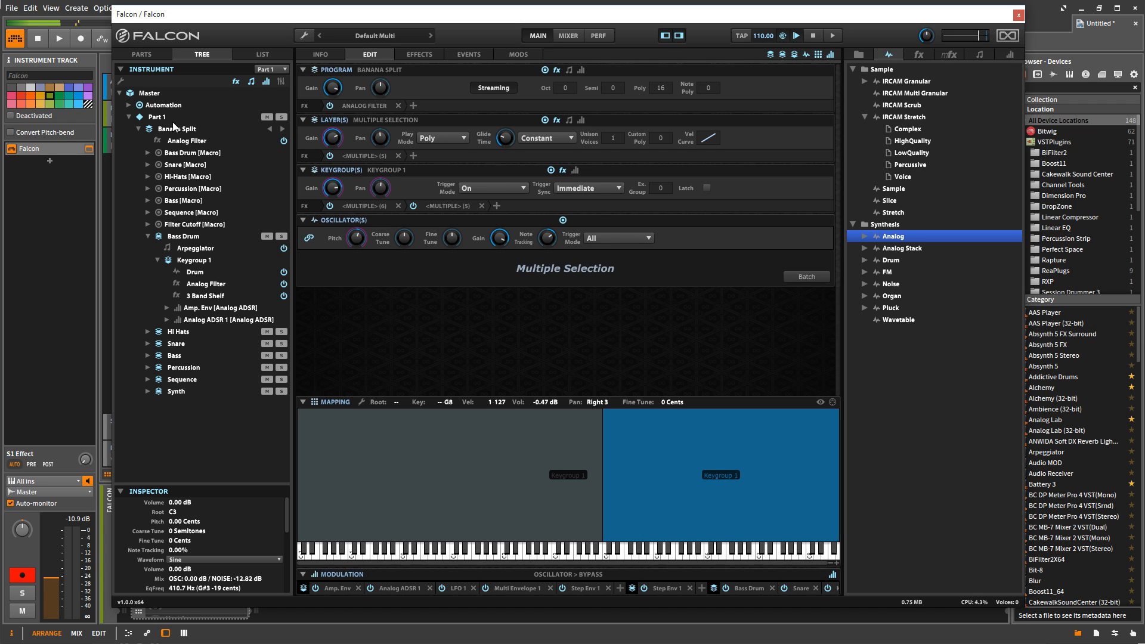
mouse_move(217, 126)
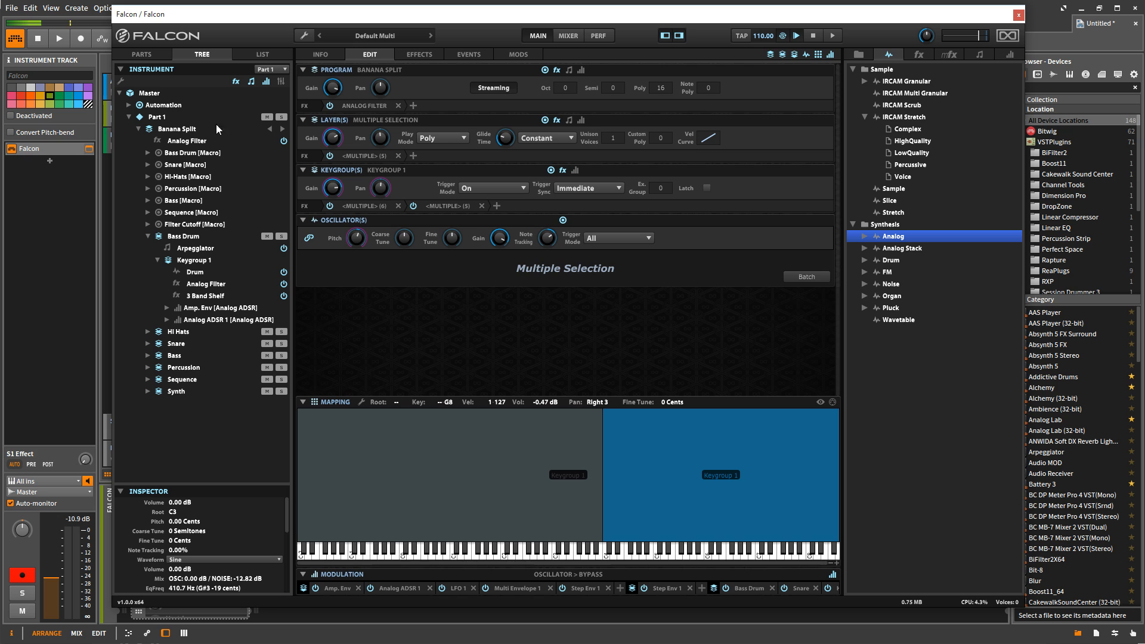
left_click(177, 129)
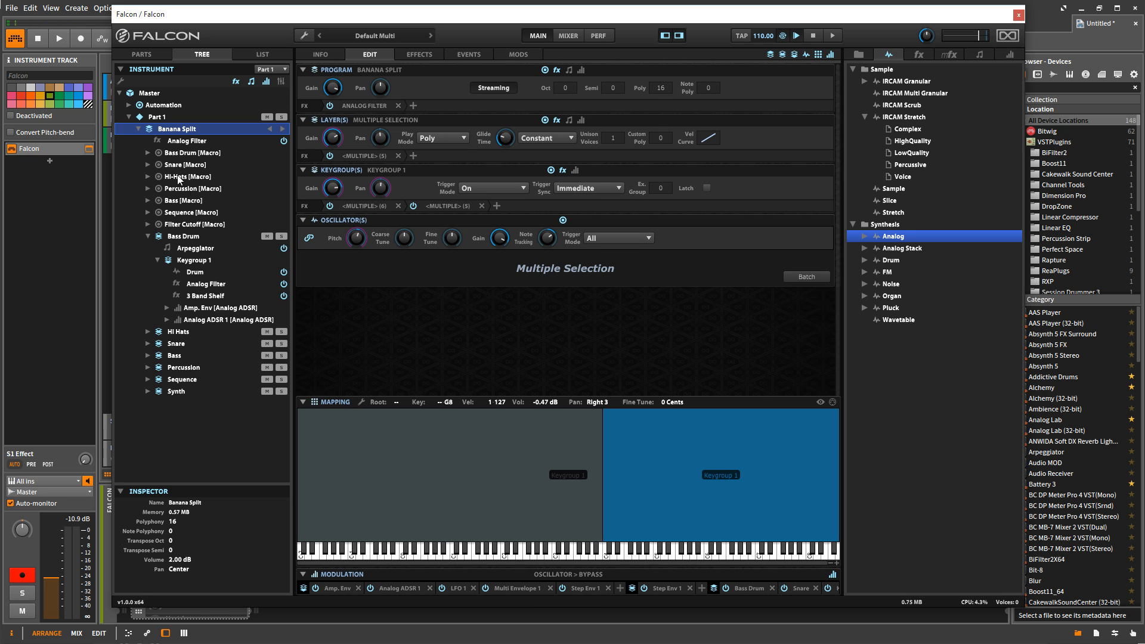
mouse_move(195, 242)
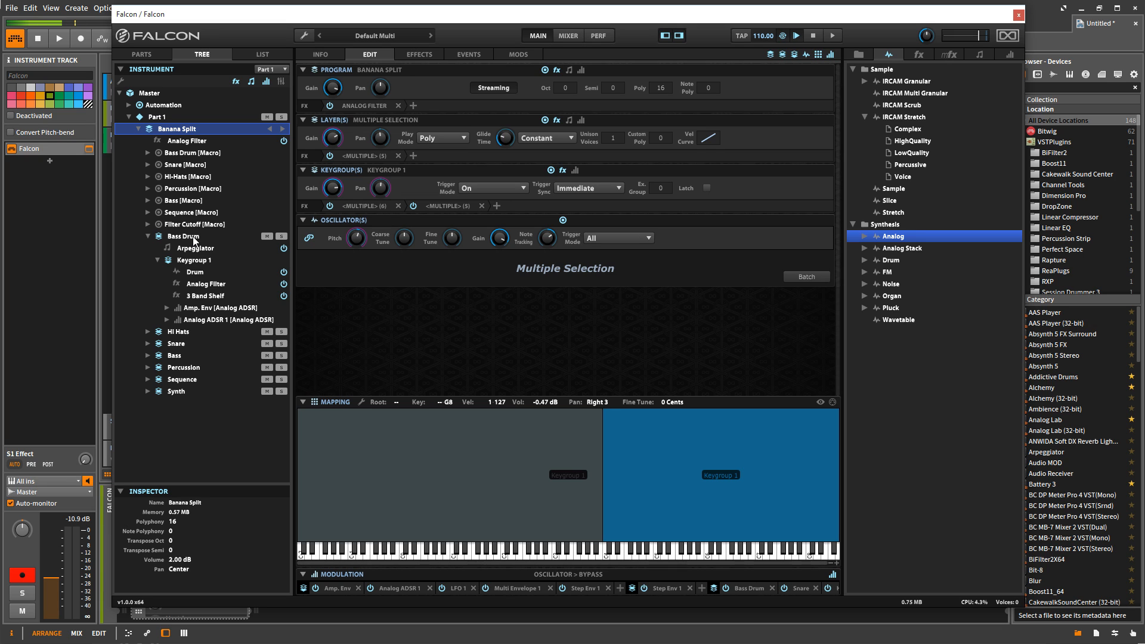
left_click(148, 236)
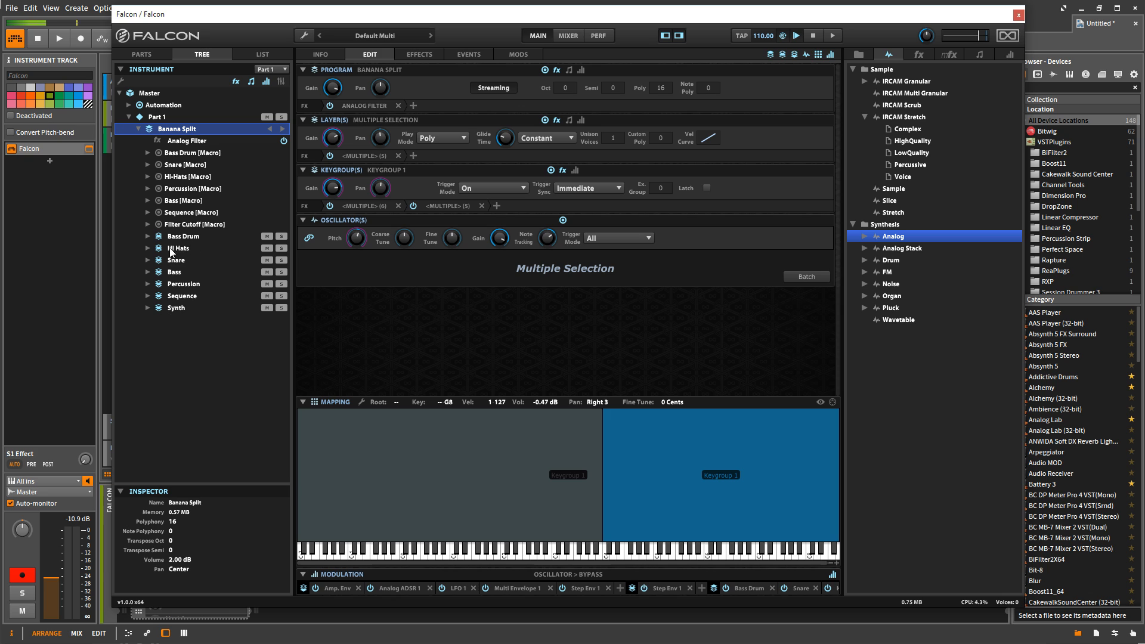
mouse_move(171, 251)
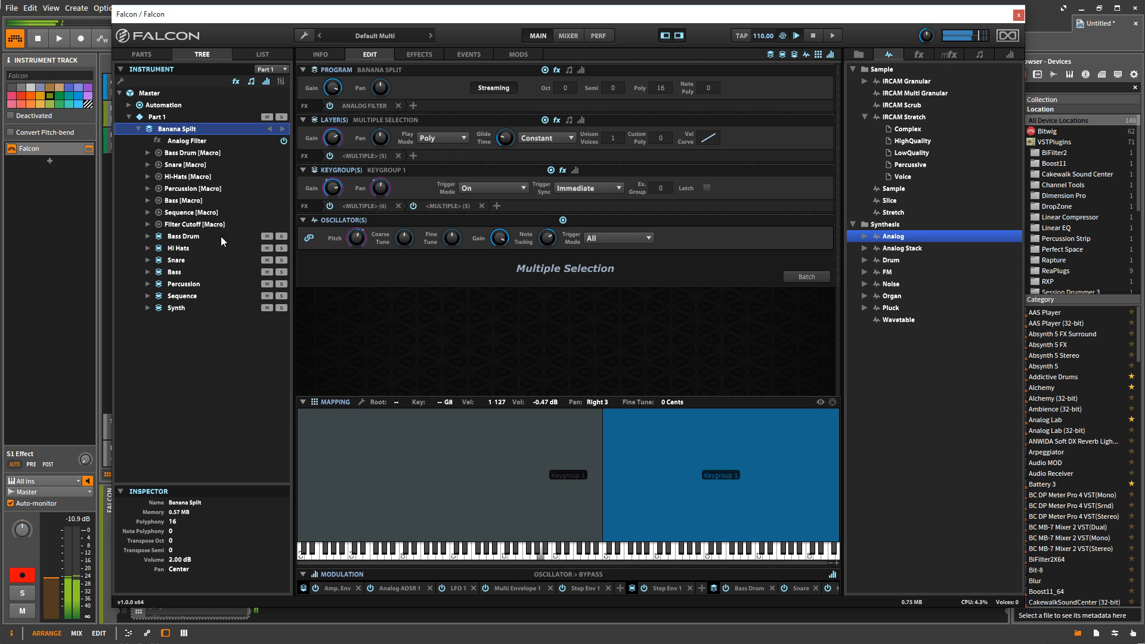
Audition Bass Drum and Hi Hats by soloing them, then leave none soloed with Bass Drum expanded.
left_click(281, 237)
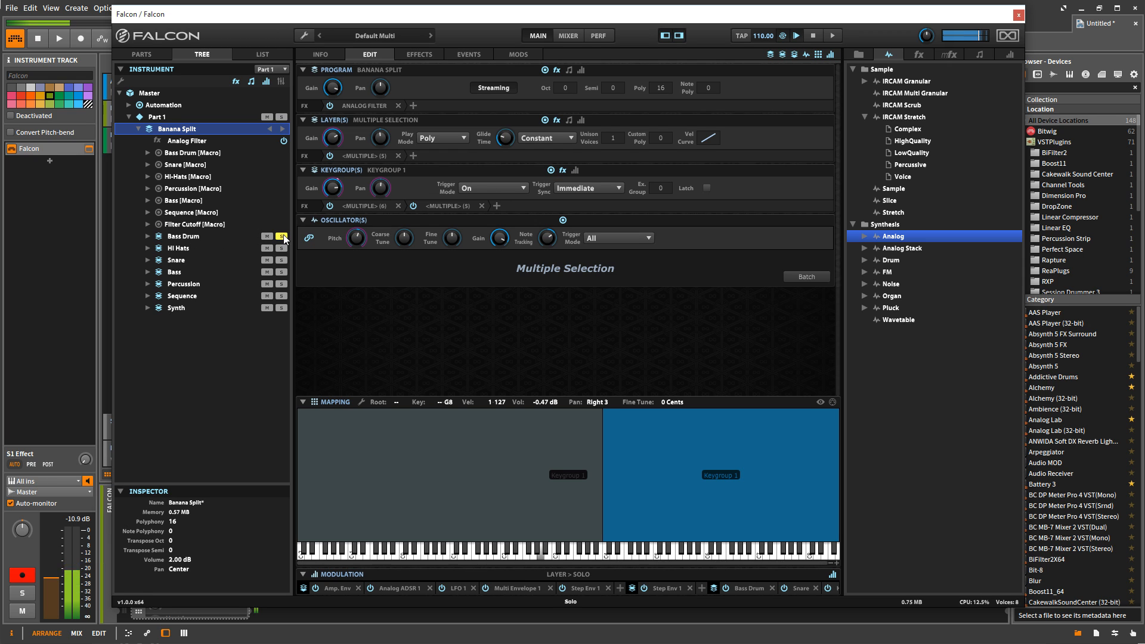
left_click(282, 236)
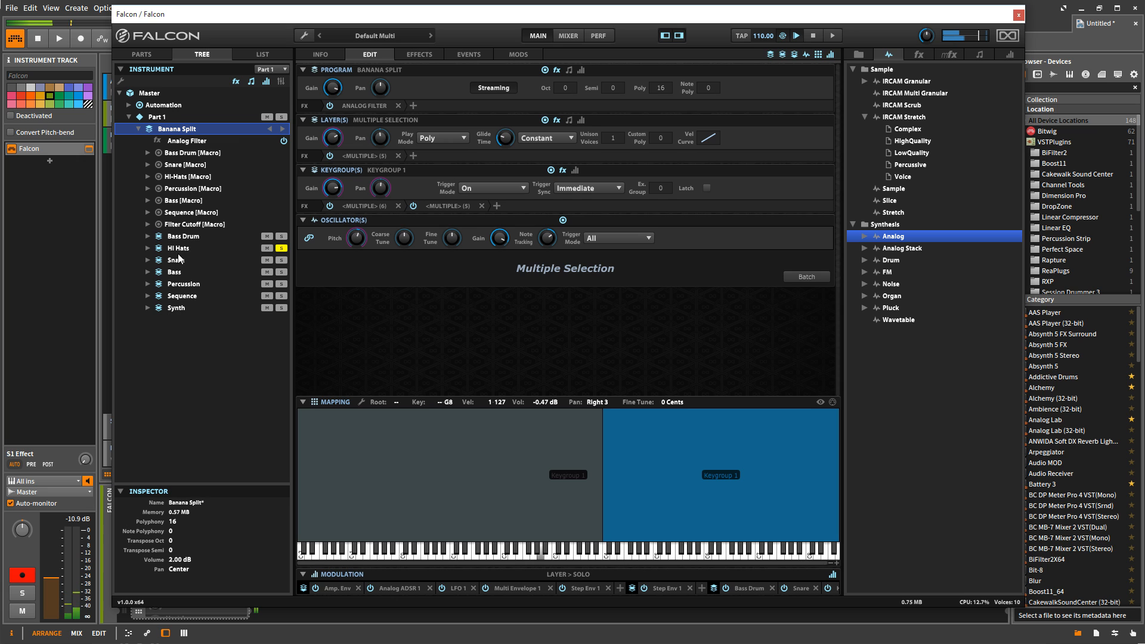
left_click(279, 253)
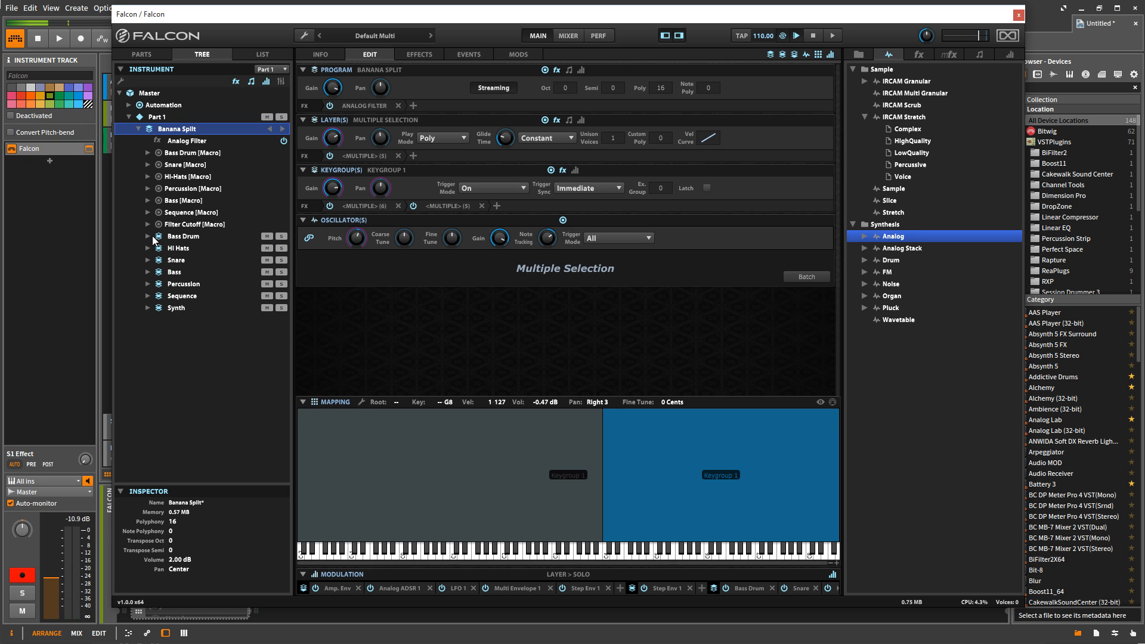
left_click(147, 236)
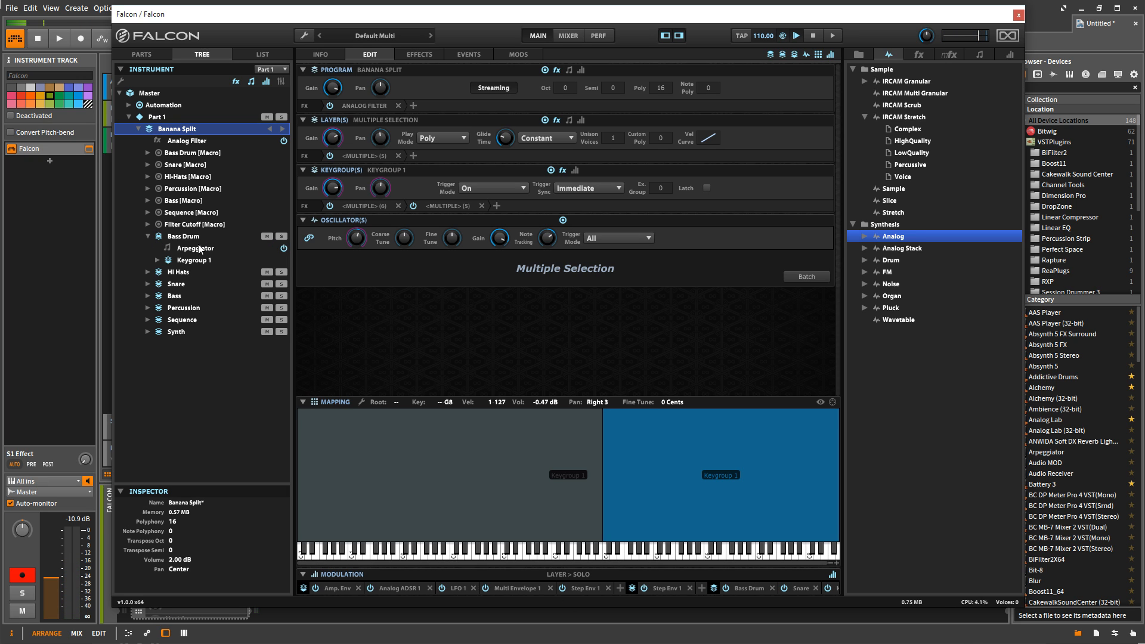
mouse_move(197, 260)
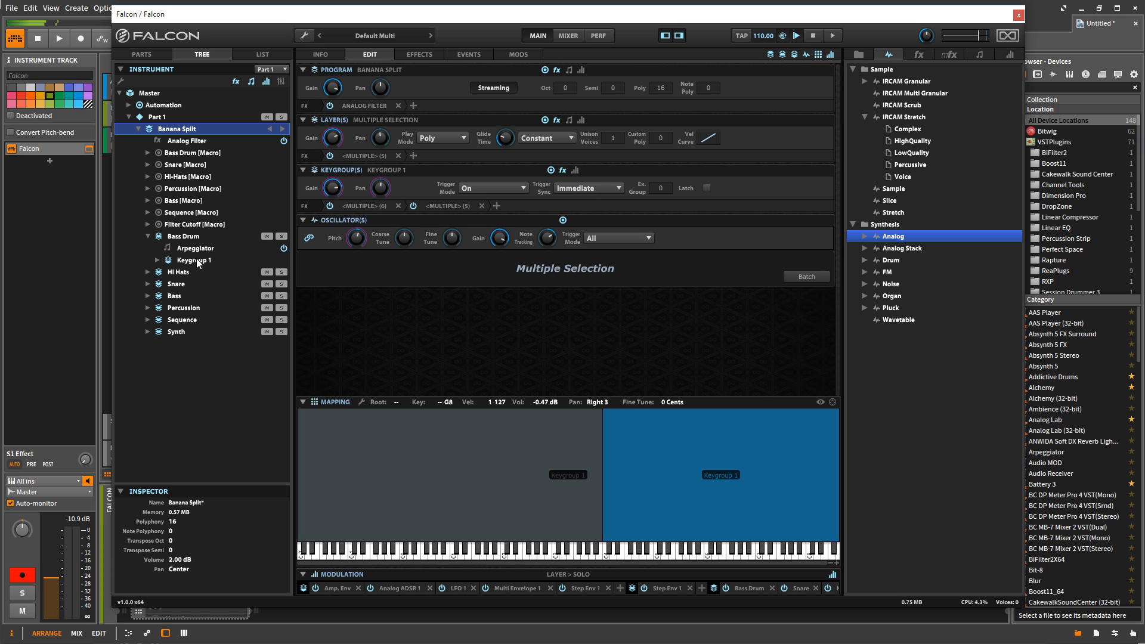
Select Bass Drum's Keygroup 1, then the Snare layer, and solo the Snare.
left_click(191, 260)
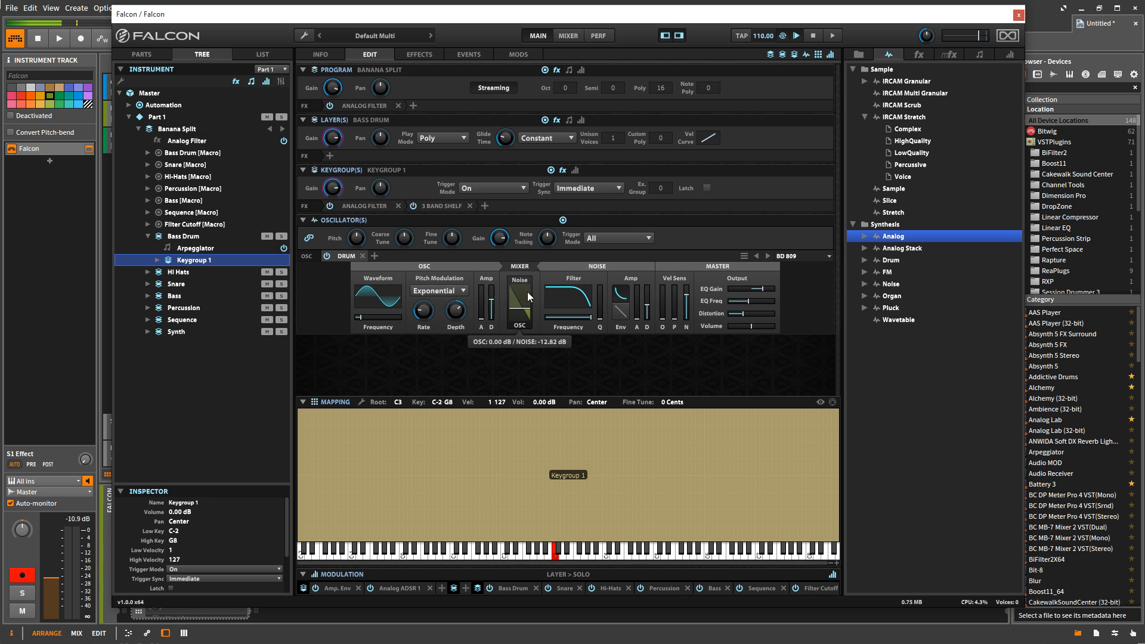
mouse_move(503, 369)
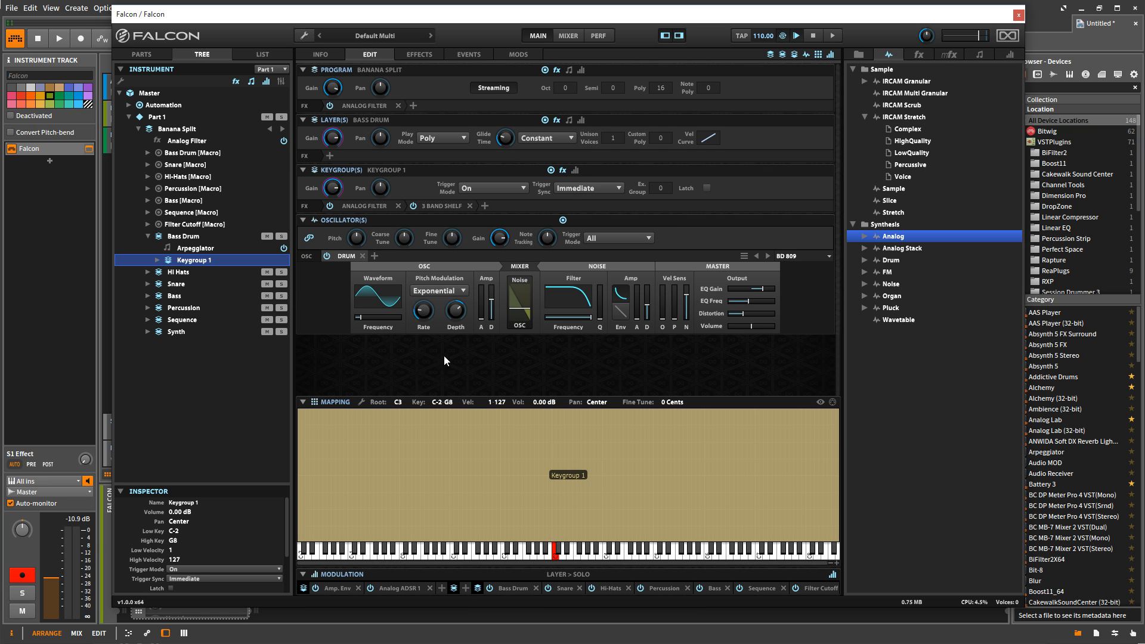
mouse_move(223, 279)
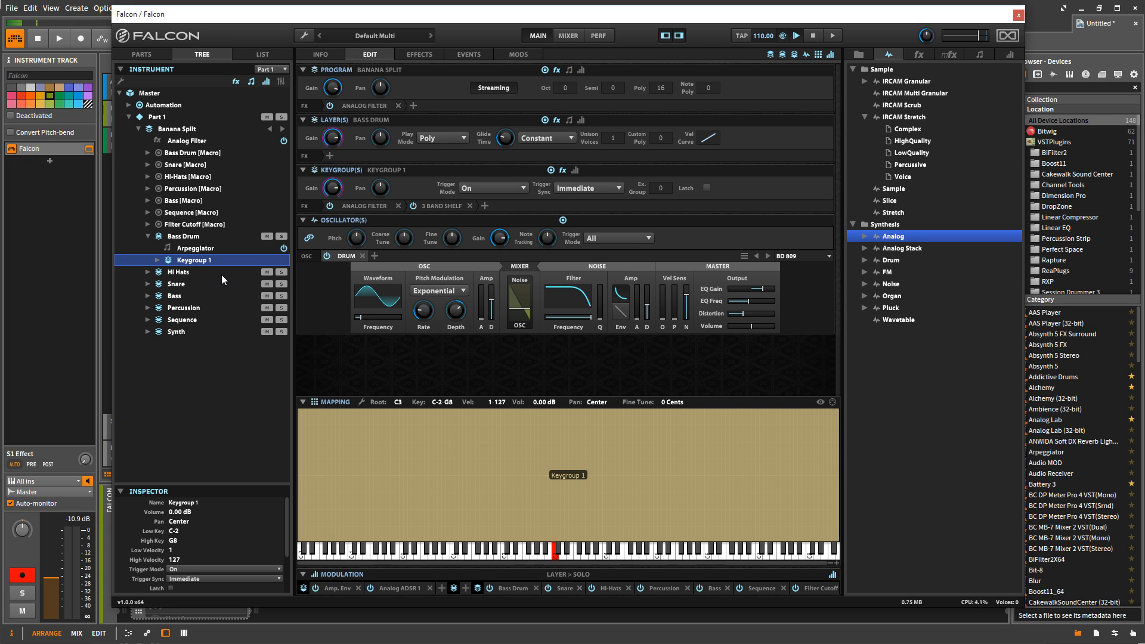
mouse_move(173, 265)
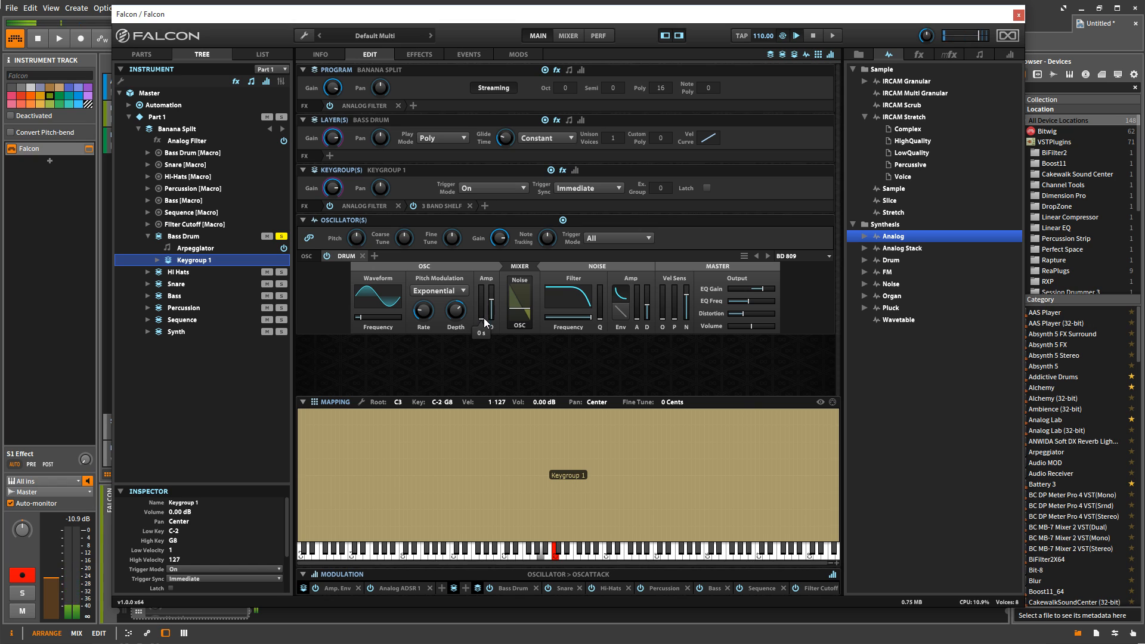
mouse_move(400, 355)
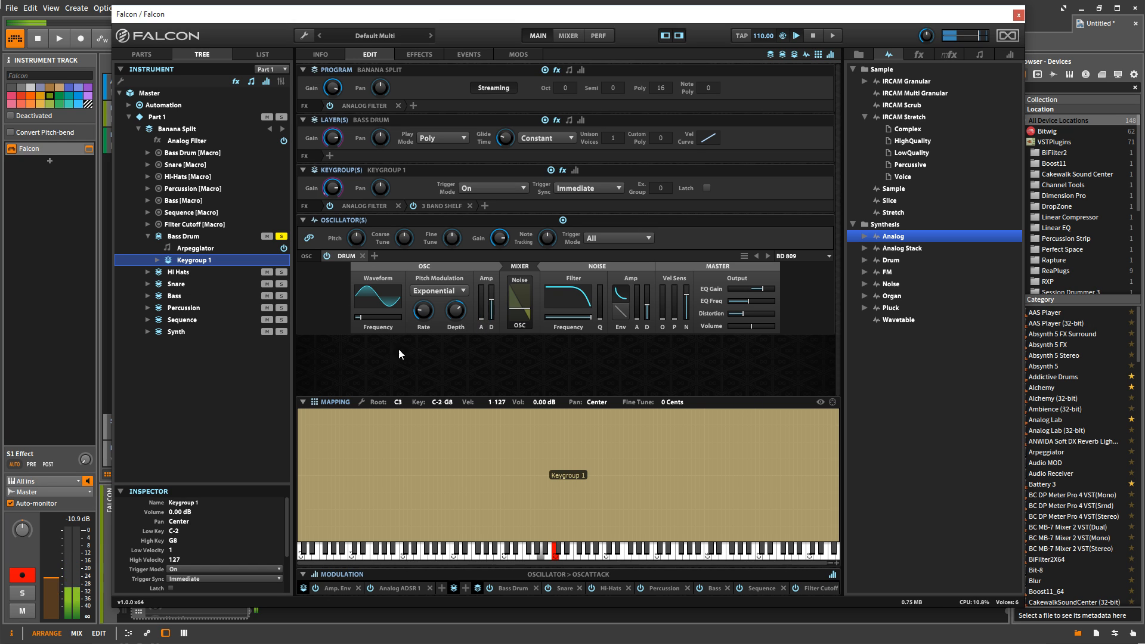
left_click(177, 284)
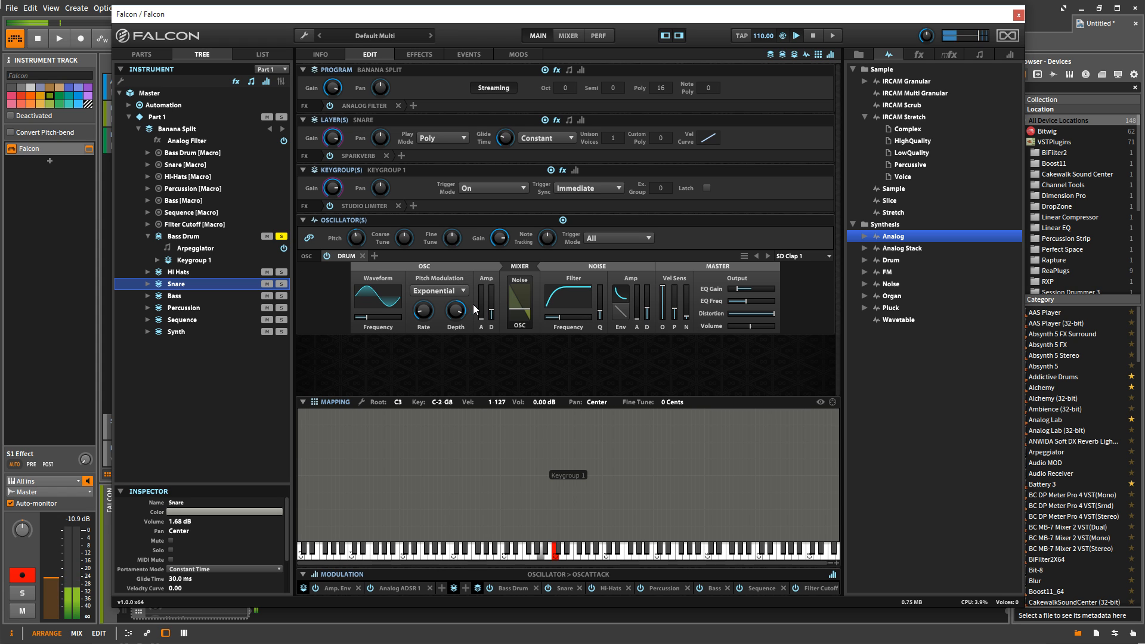
left_click_drag(482, 306, 482, 299)
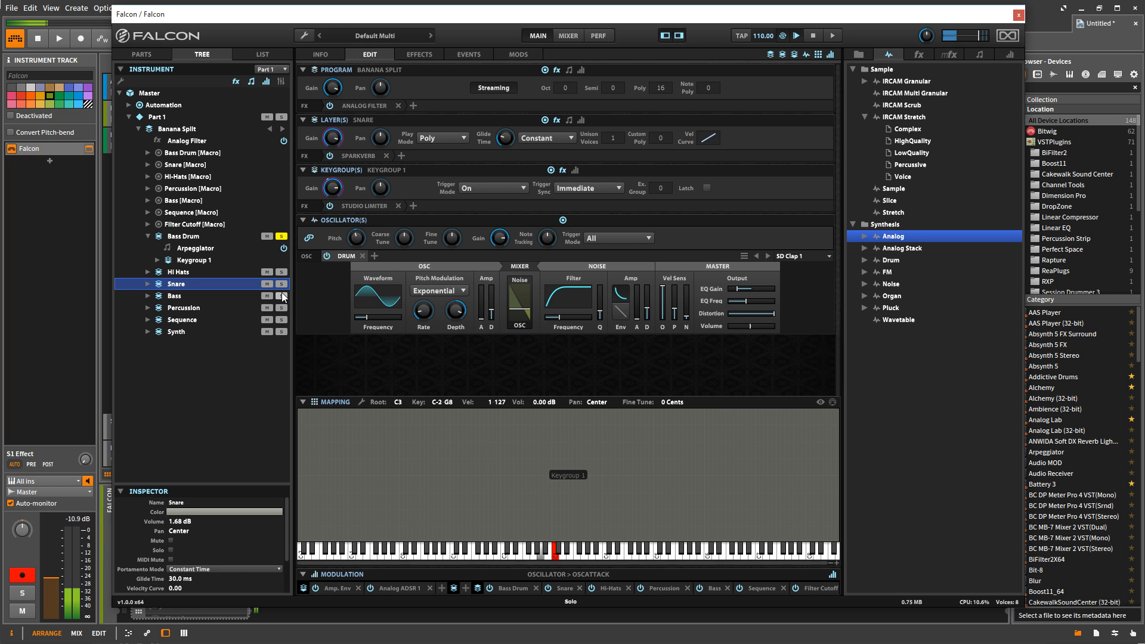
left_click(281, 284)
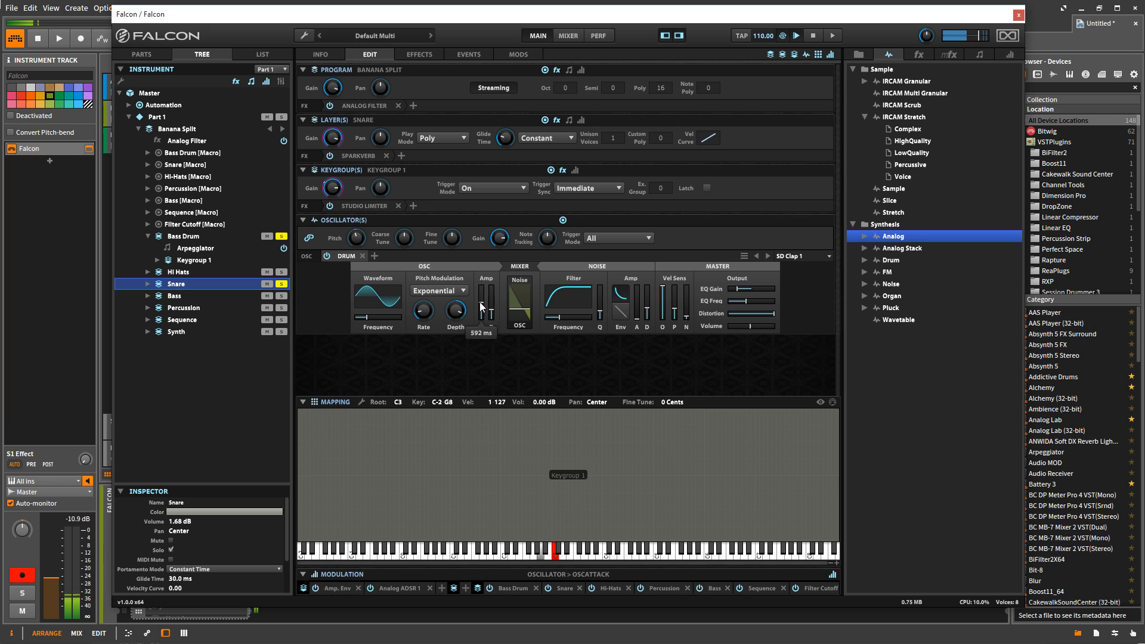
Set the Snare drum oscillator's amp decay to about 592 ms and noise decay to about 120 ms.
left_click_drag(480, 293, 491, 315)
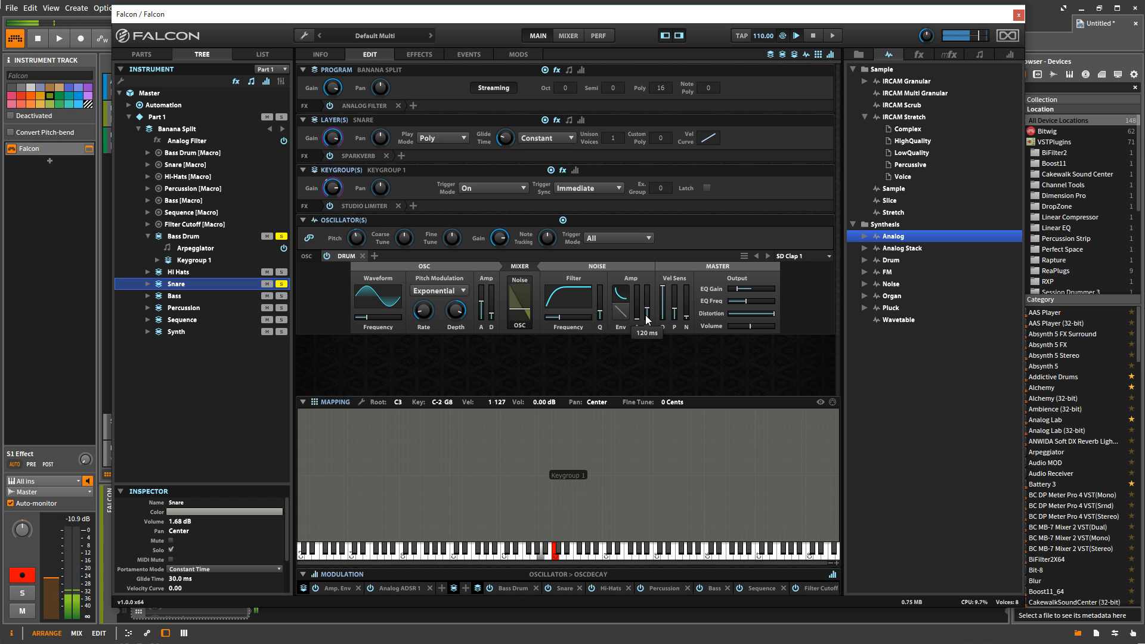
left_click_drag(645, 317, 637, 299)
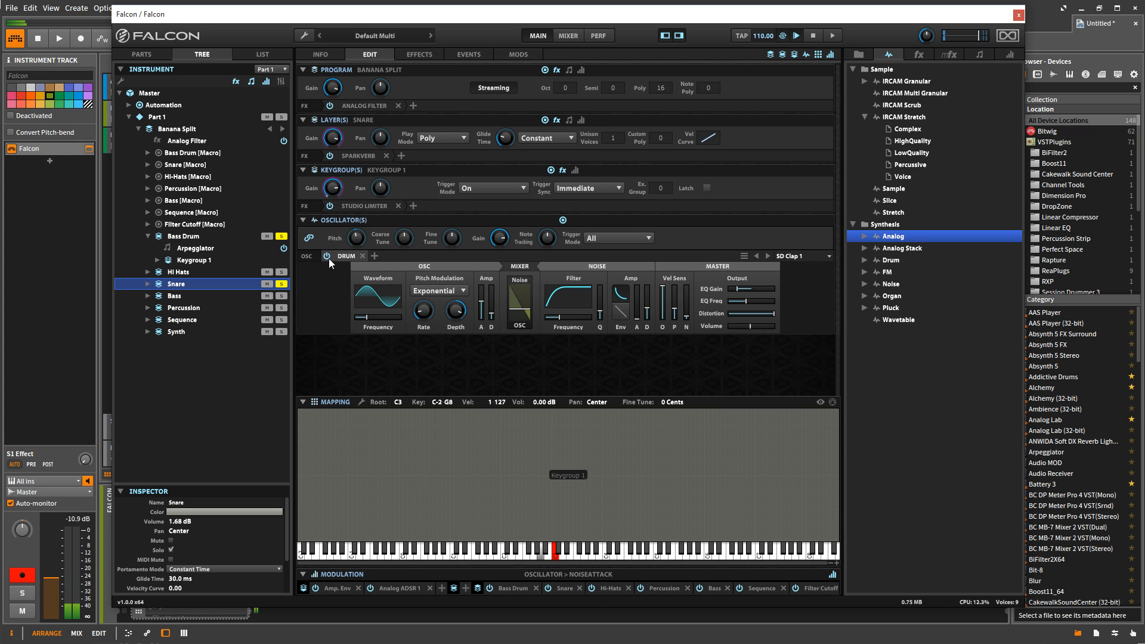
left_click(282, 236)
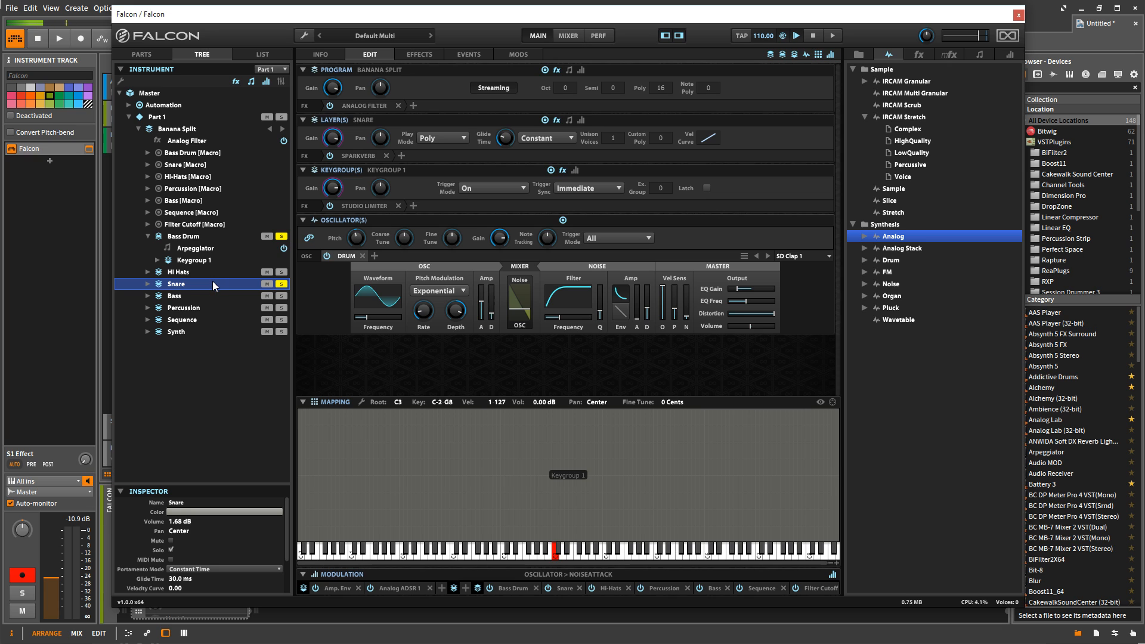
mouse_move(414, 207)
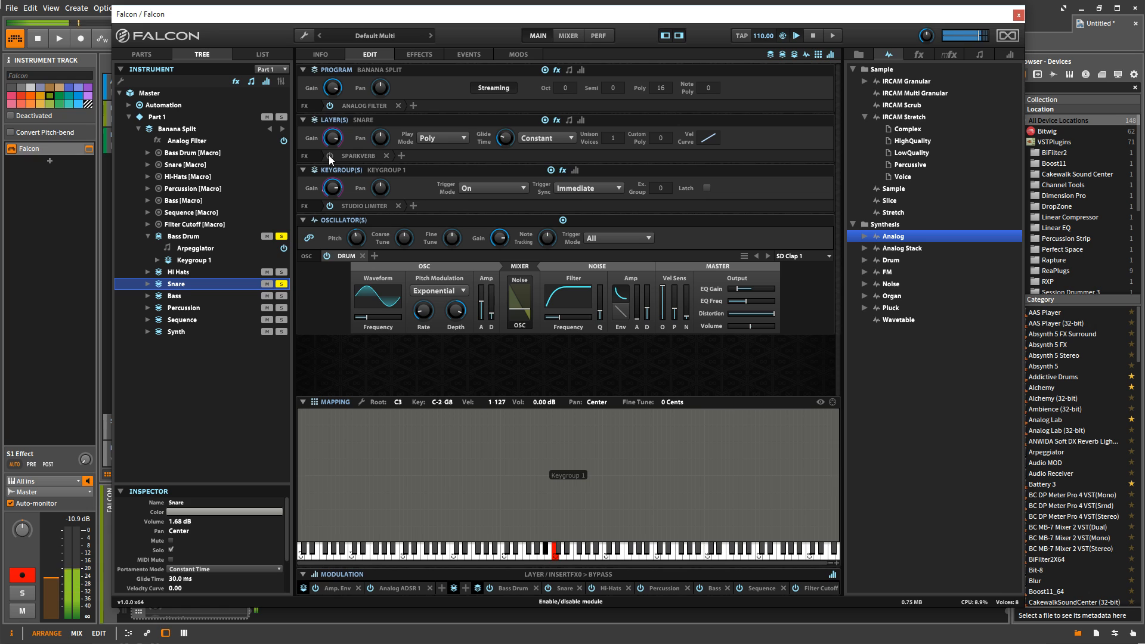
Add a SparkVerb reverb with the Big Plate preset to the Program FX row.
left_click(330, 155)
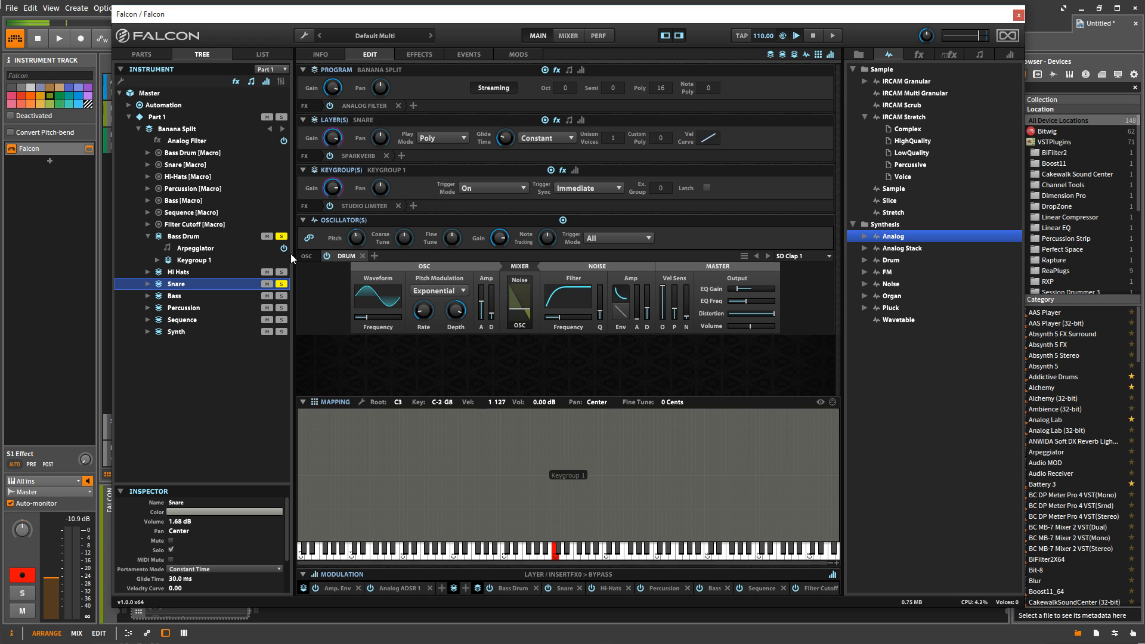
left_click(280, 236)
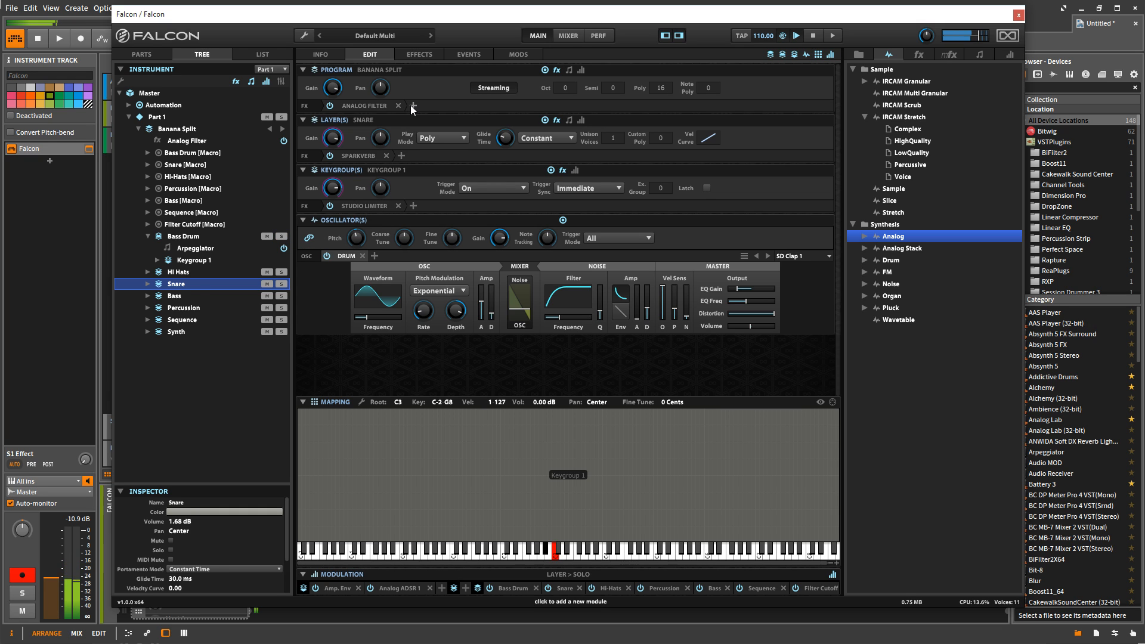
left_click(413, 106)
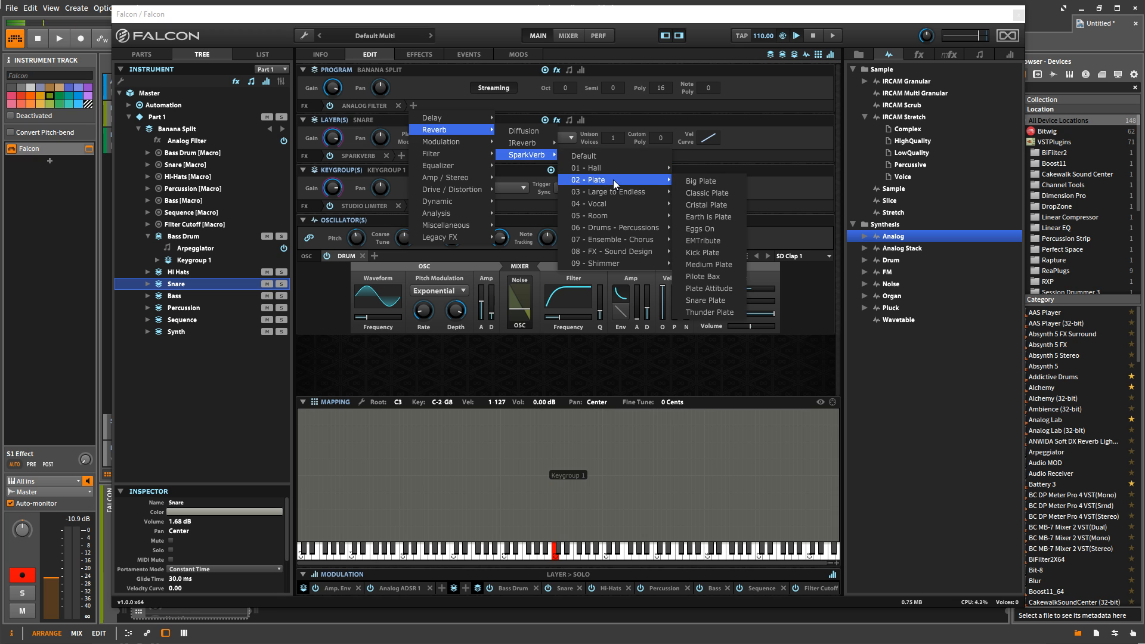
left_click(699, 180)
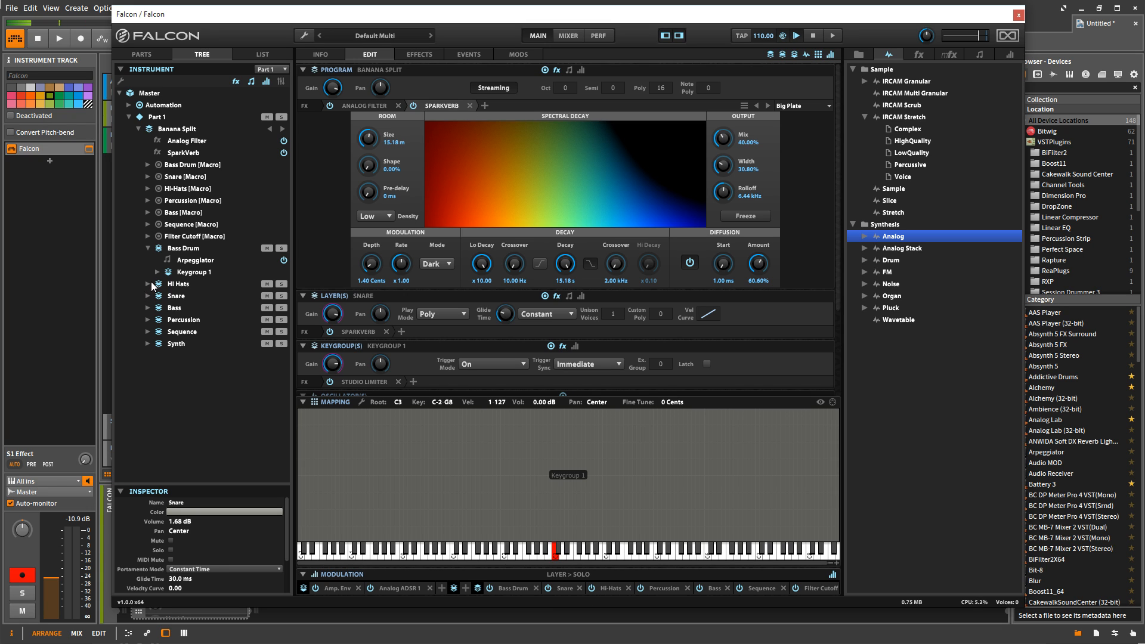
Expand the Hi Hats layer and its Keygroup 1 to list its modules.
left_click(148, 284)
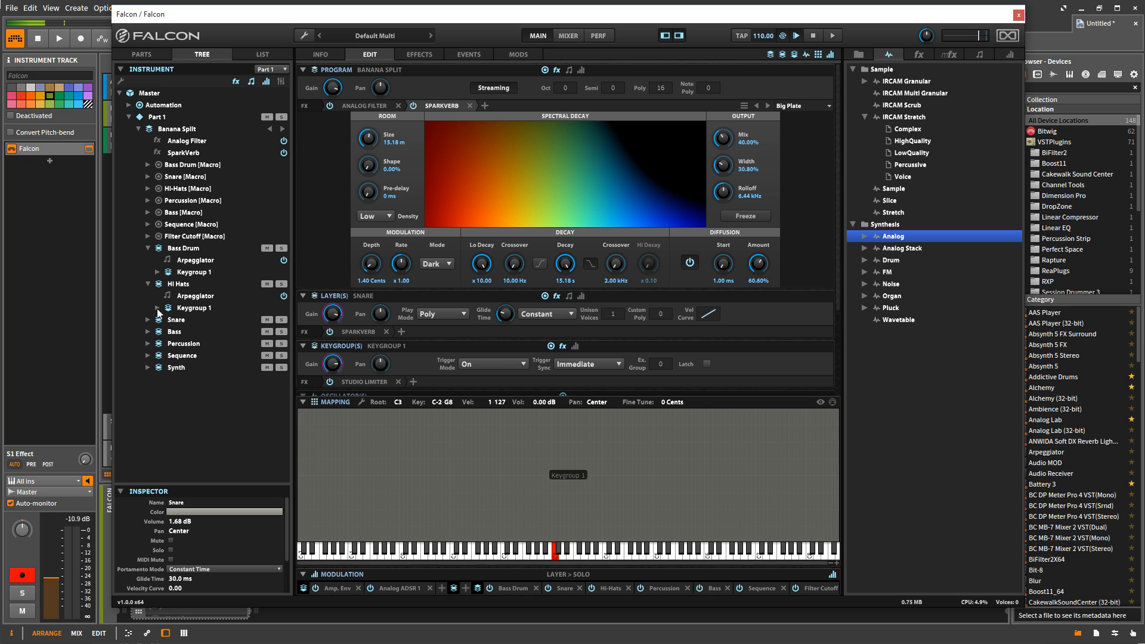
left_click(147, 308)
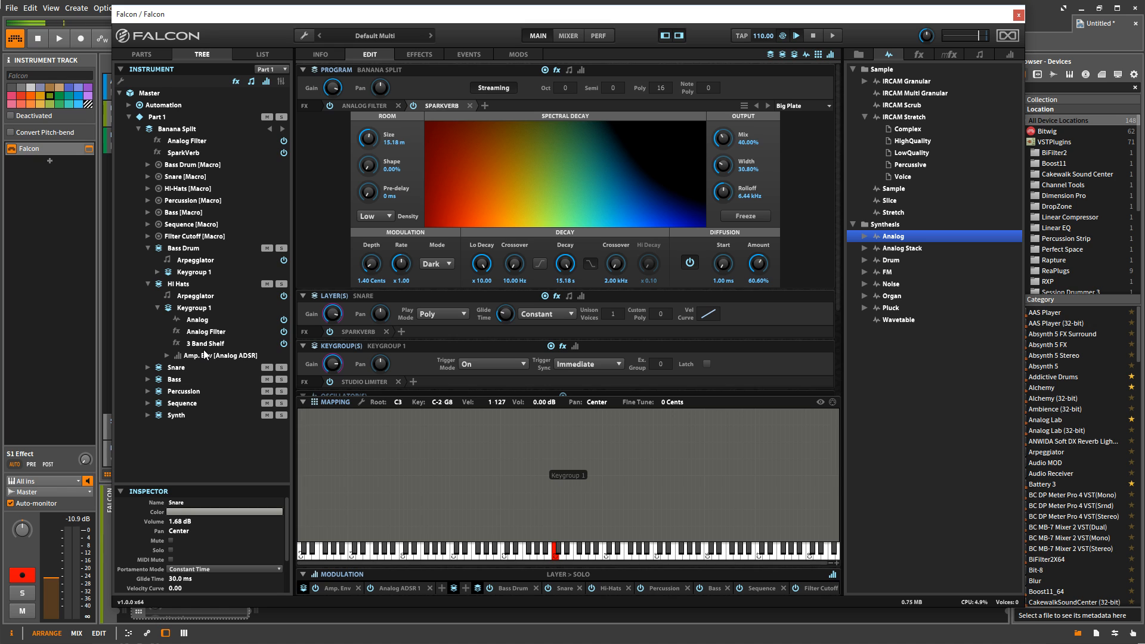
mouse_move(88, 132)
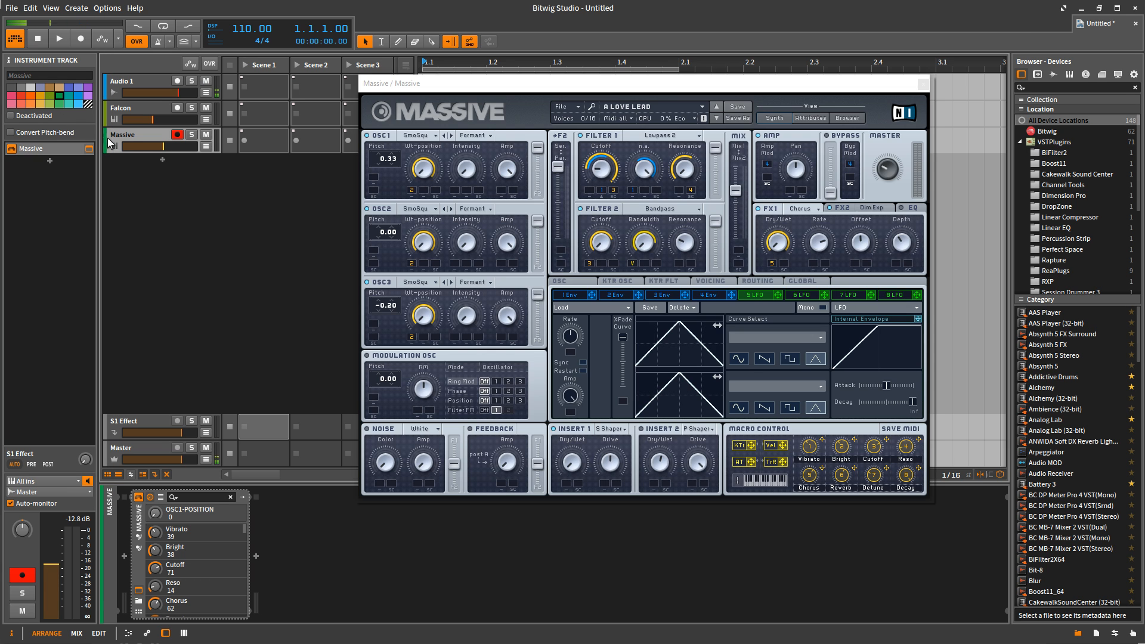
mouse_move(593, 326)
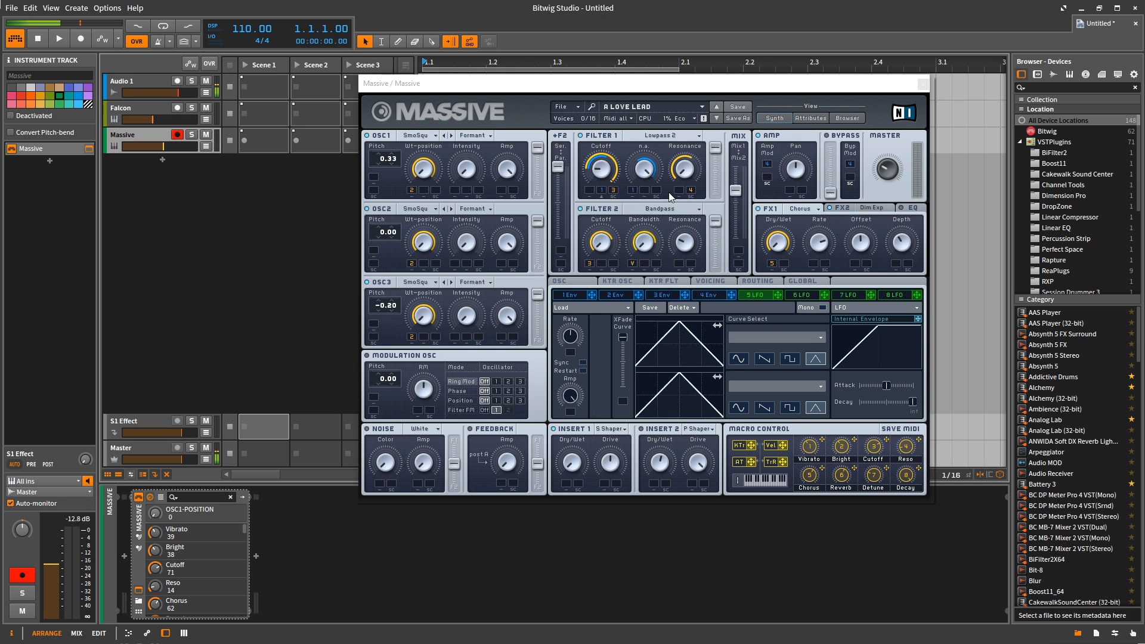
mouse_move(654, 150)
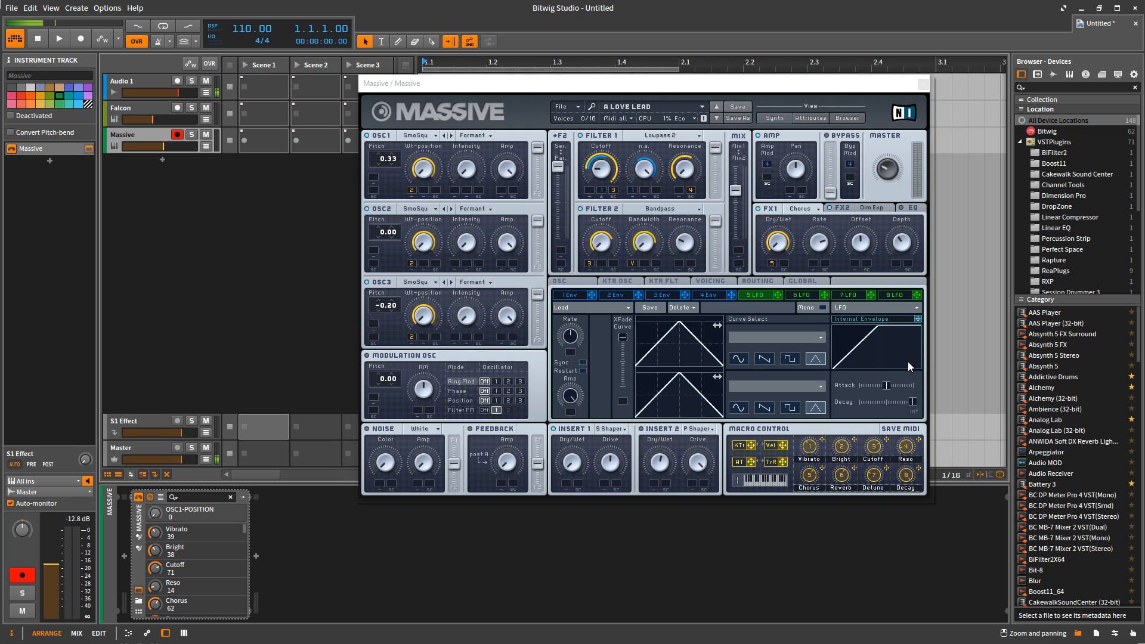
mouse_move(683, 389)
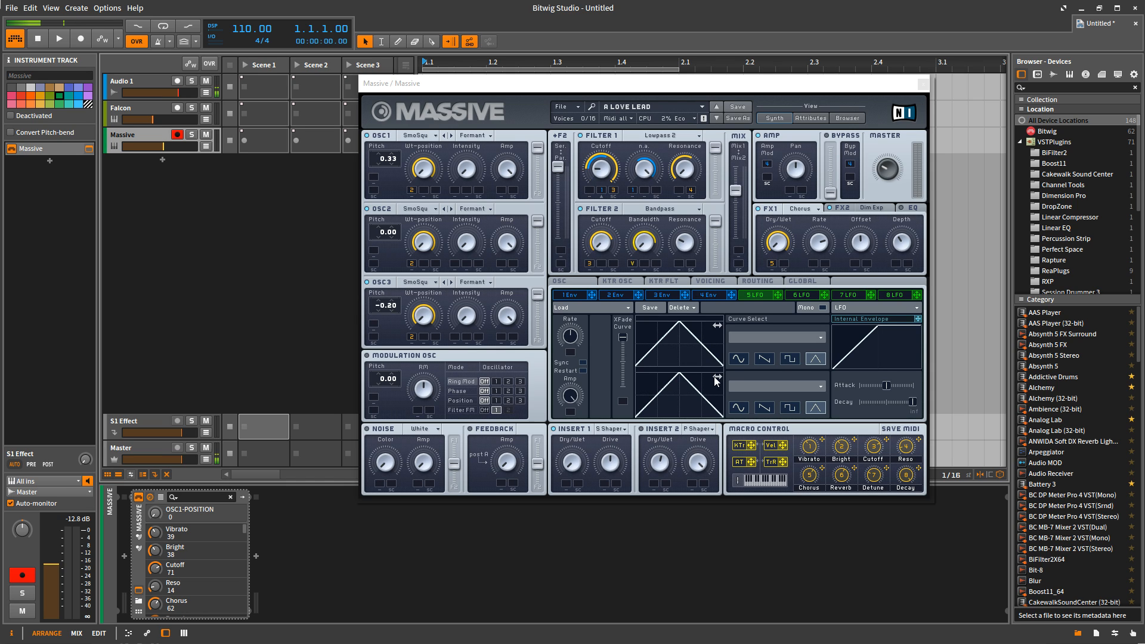
mouse_move(745, 337)
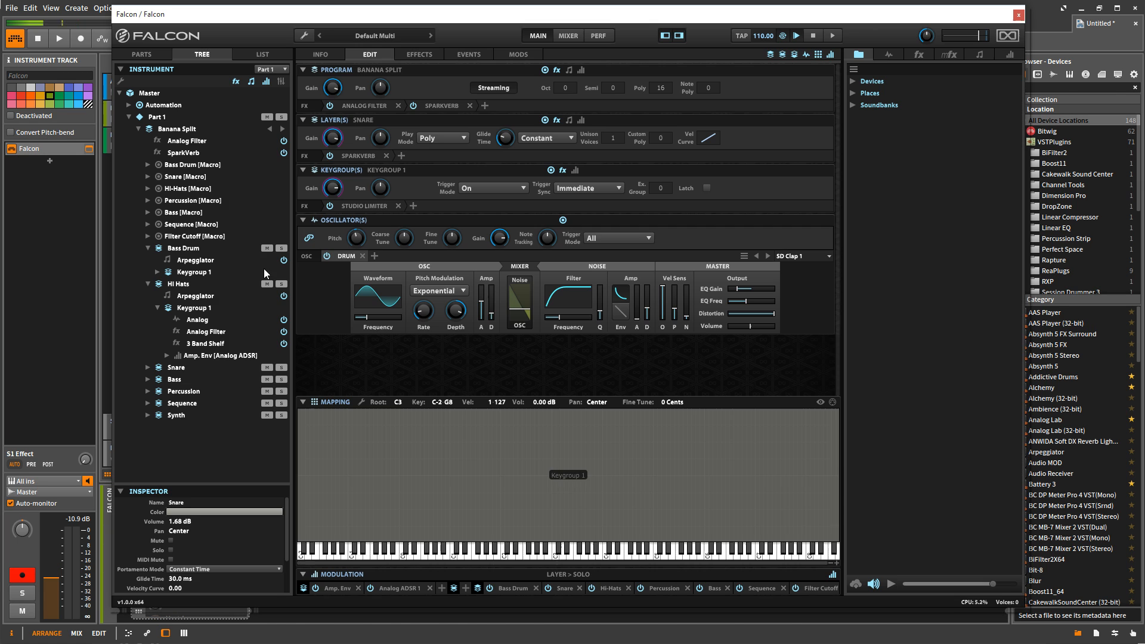
mouse_move(555, 436)
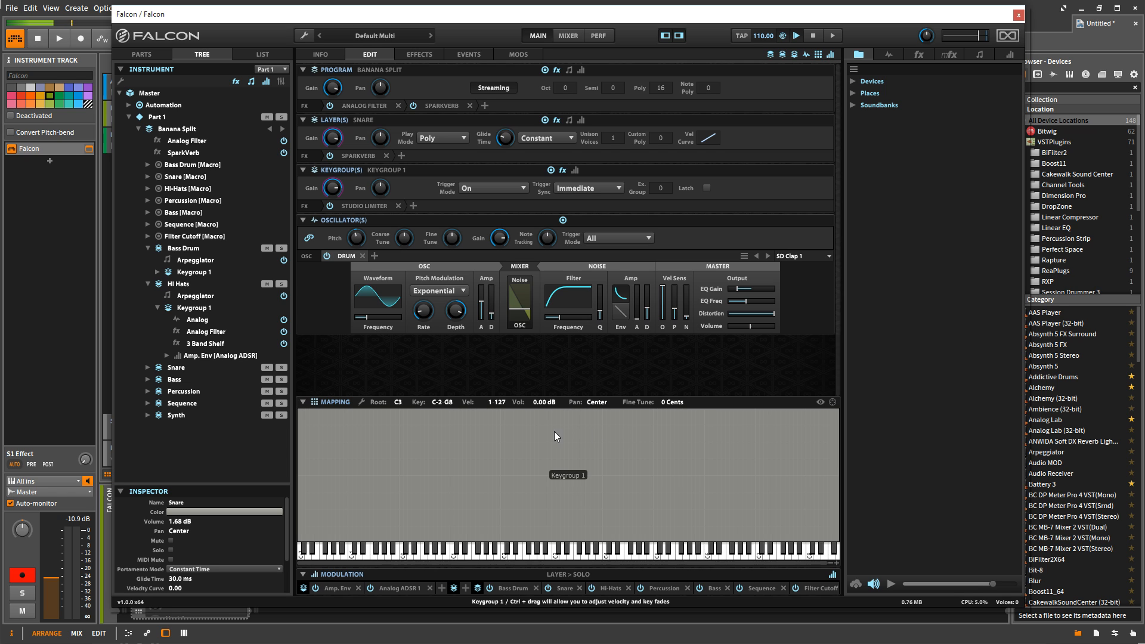
mouse_move(562, 516)
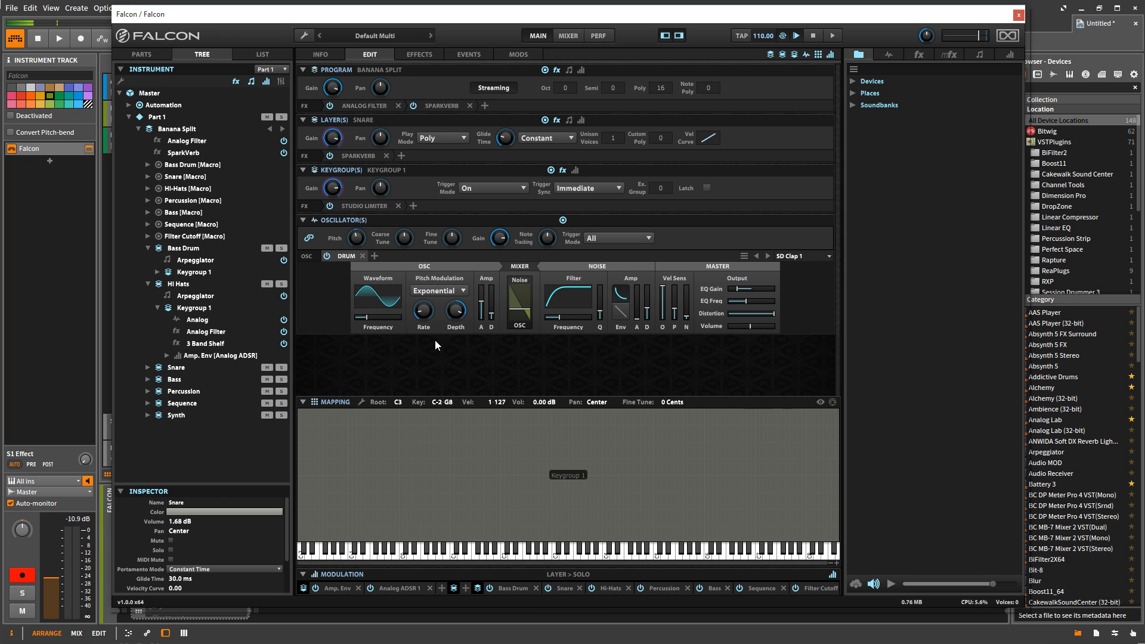
mouse_move(307, 100)
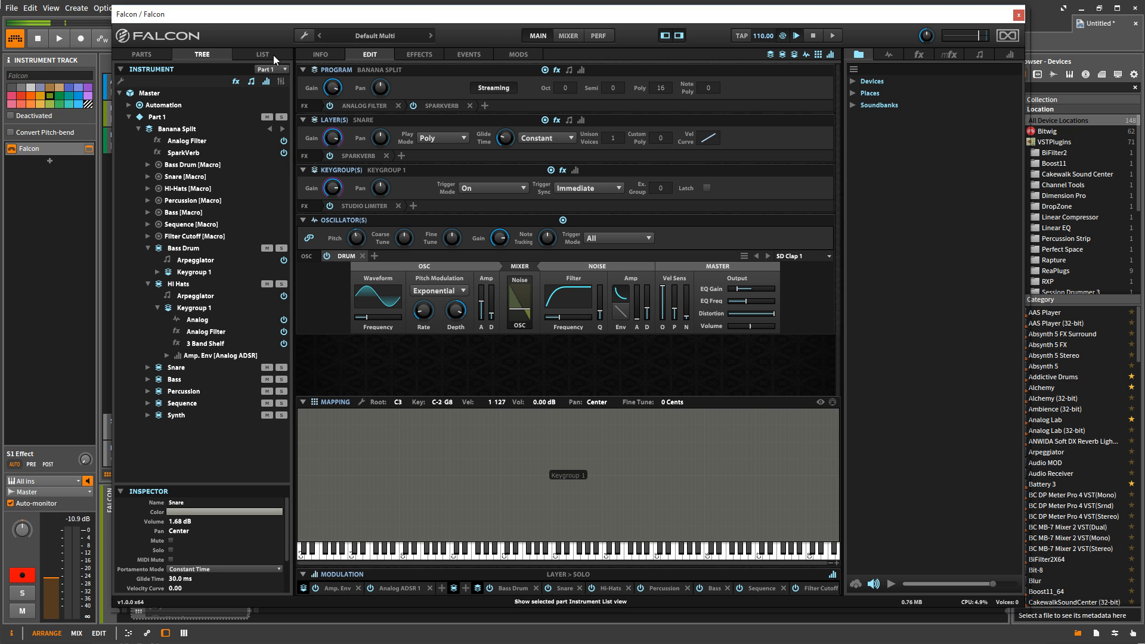
Open Falcon's main wrench menu with the multi and program file options.
left_click(300, 34)
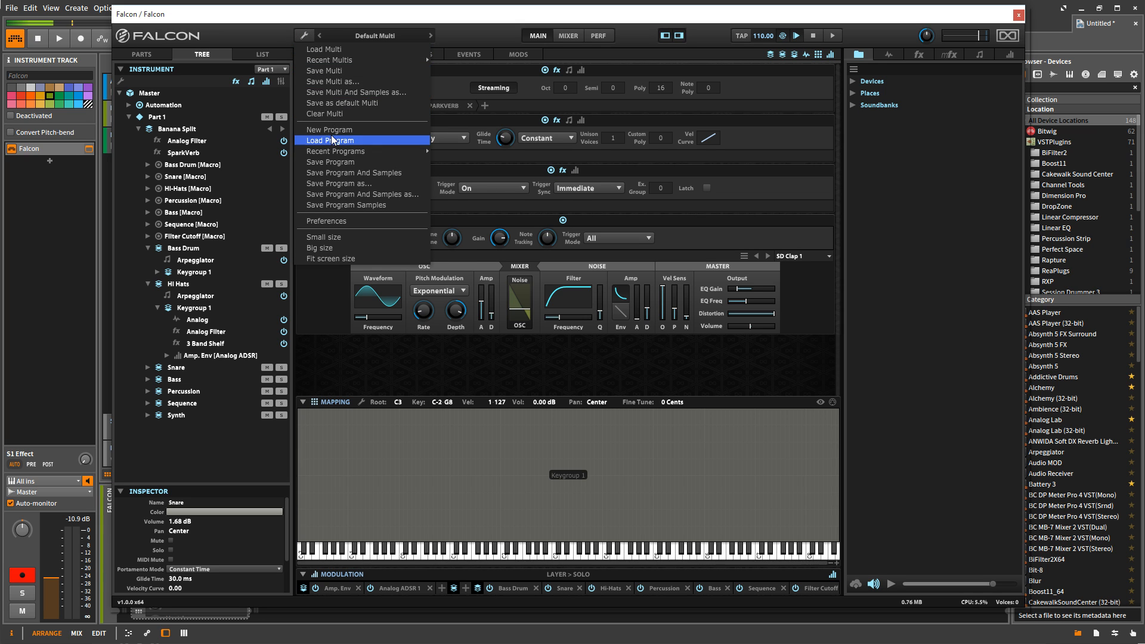
Start a New Program discarding changes, add Analog, and split its keygroups by velocity at 1–94 and 94–127.
left_click(331, 141)
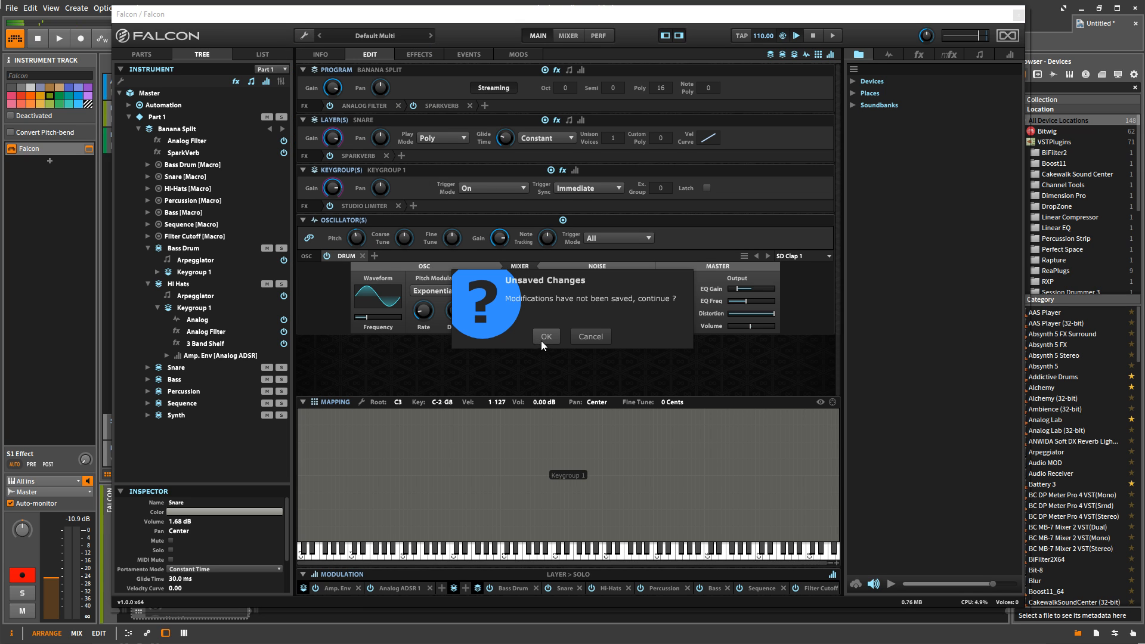
left_click(545, 336)
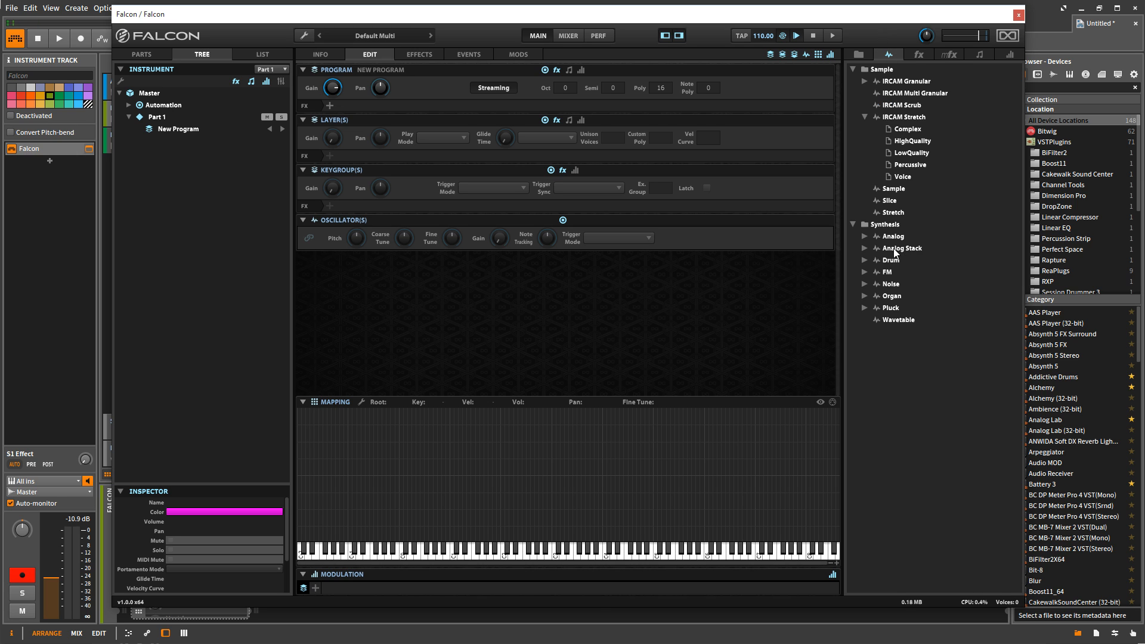
left_click_drag(892, 236, 577, 440)
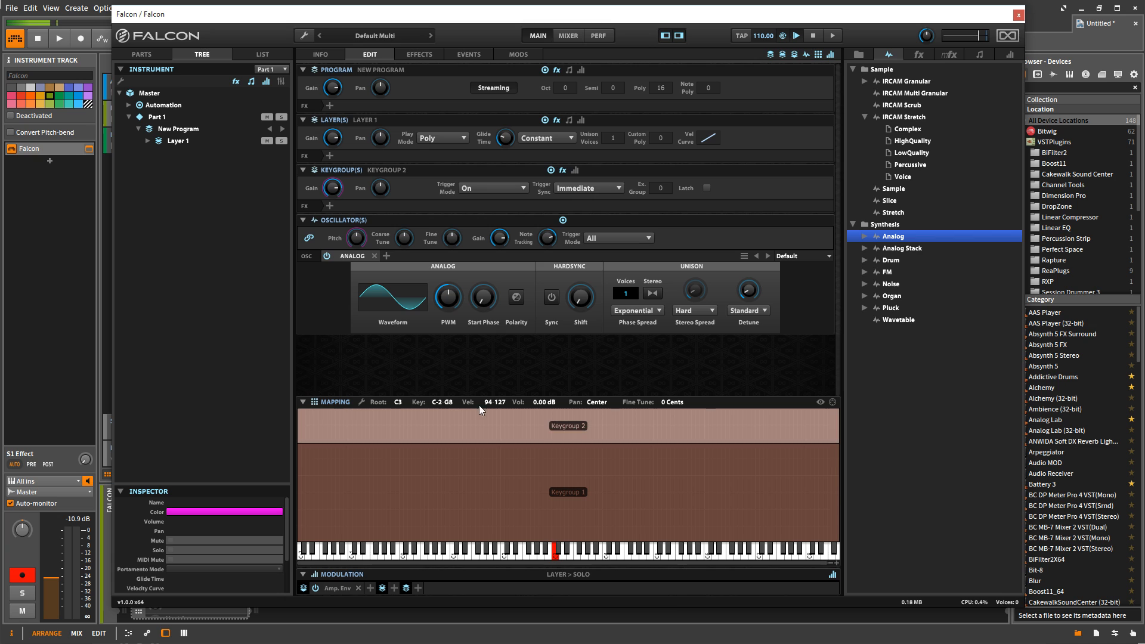
left_click(393, 296)
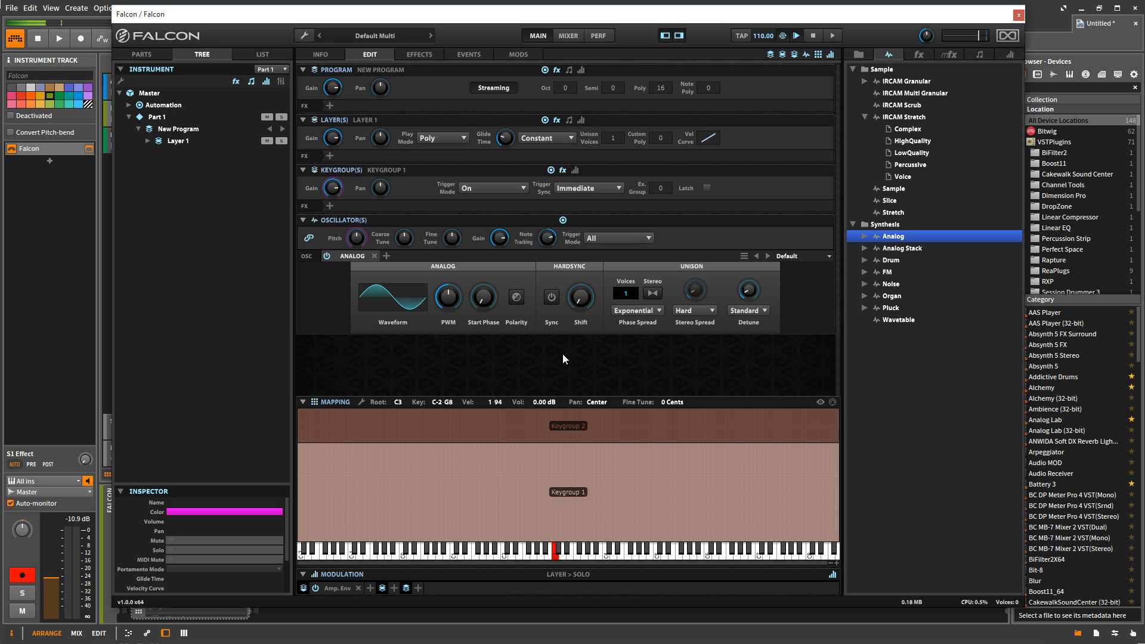
mouse_move(319, 55)
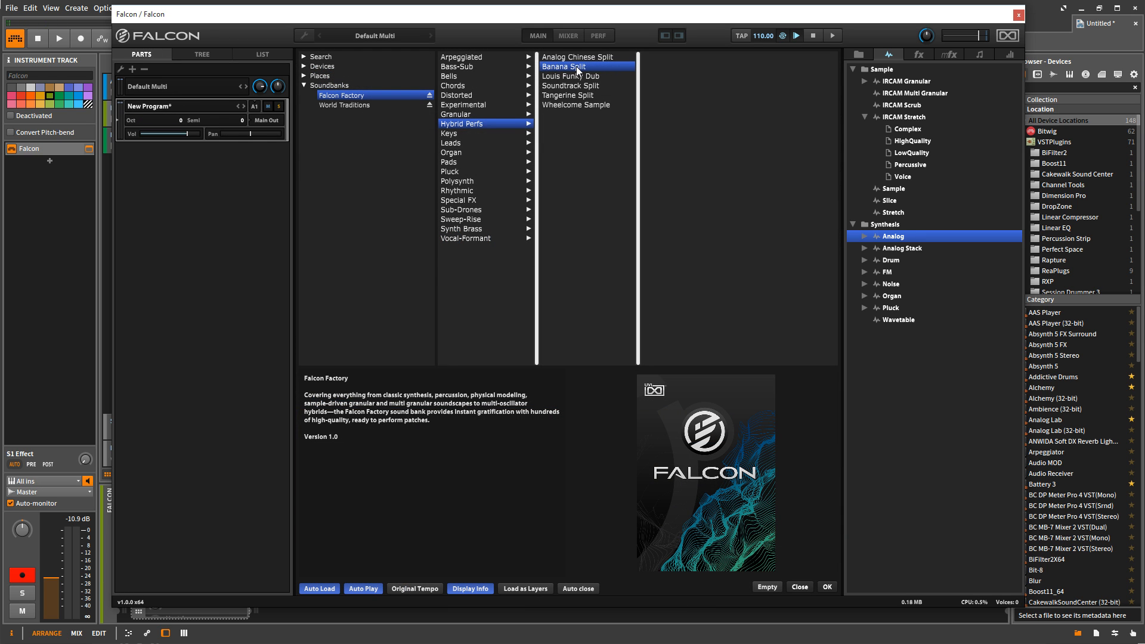
Load Banana Split from Falcon Factory > Hybrid Perfs in place of the velocity-split program.
double_click(562, 67)
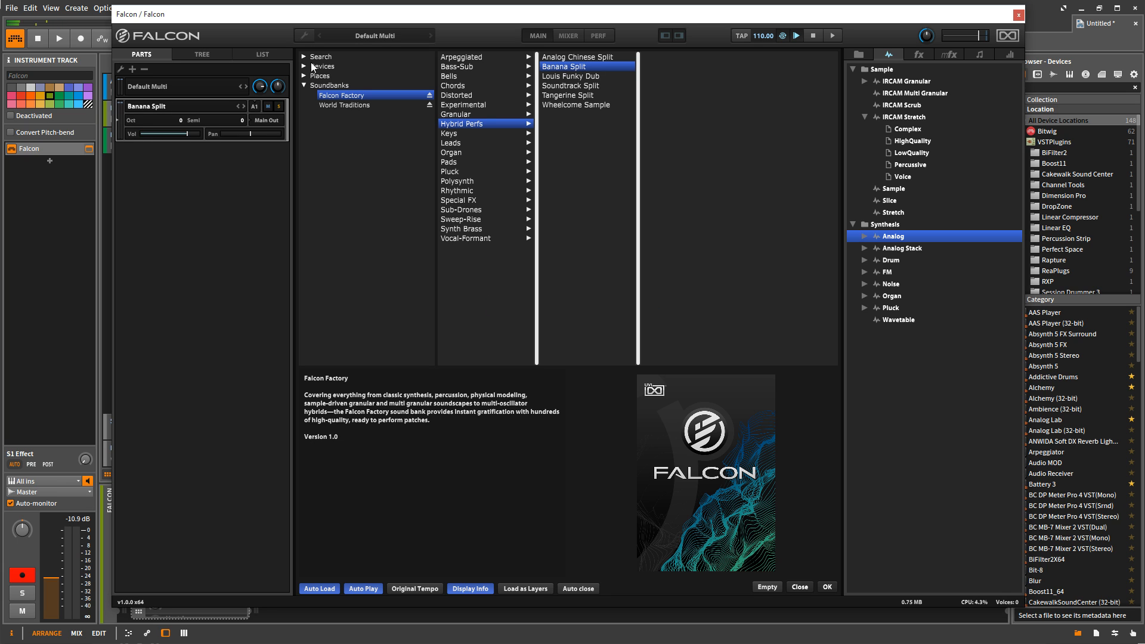
mouse_move(829, 583)
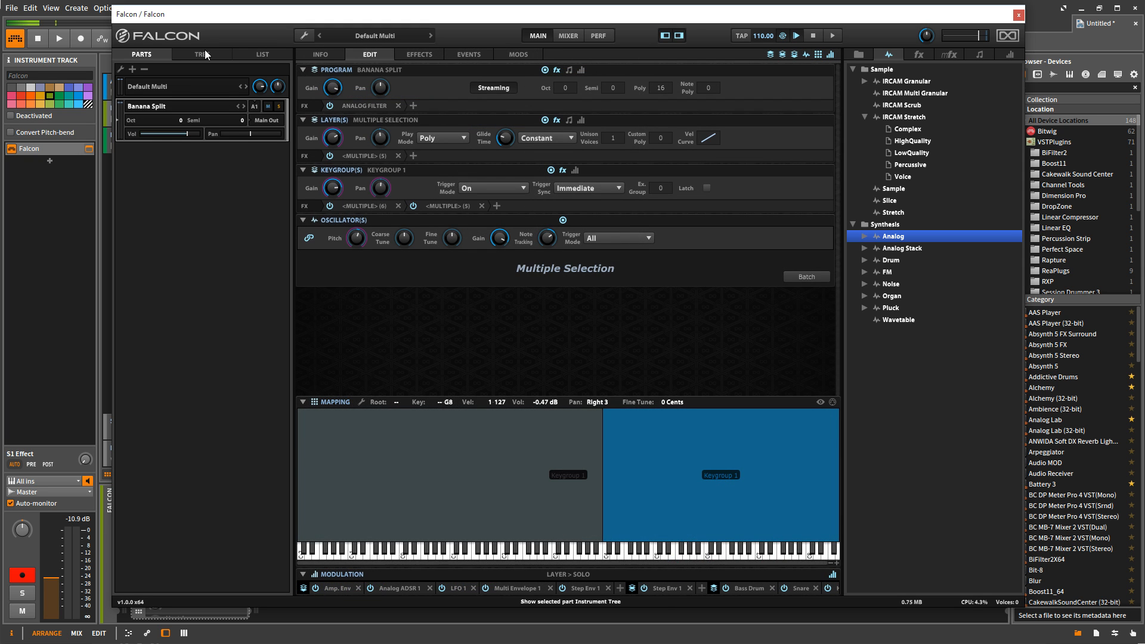
Browse the layer tree through Bass Drum and Snare to the Bass layer.
left_click(201, 54)
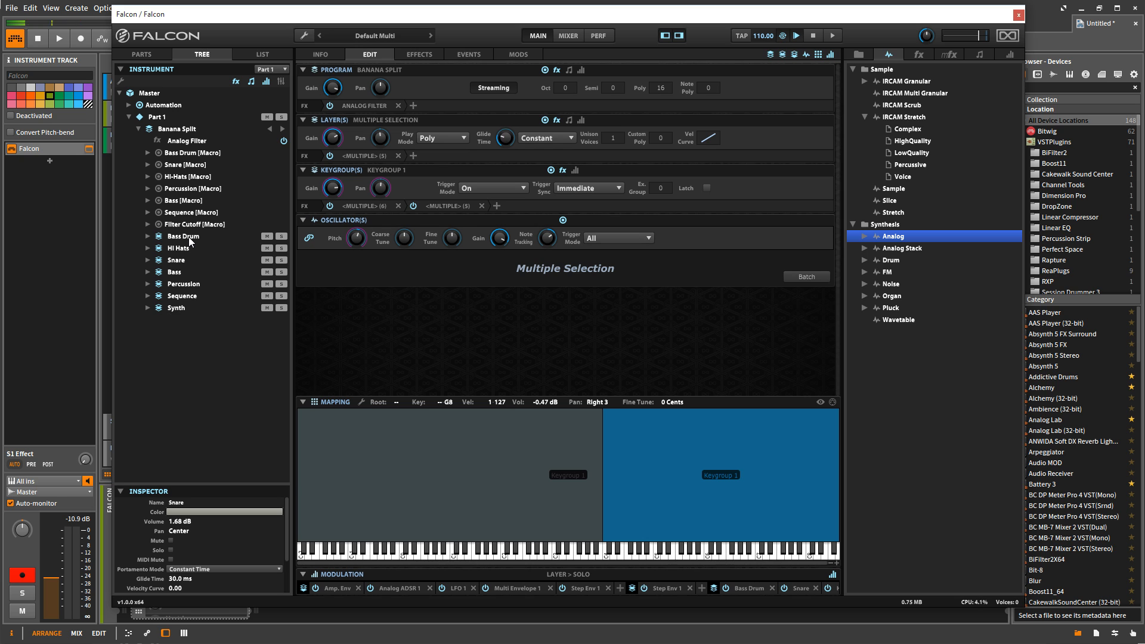
left_click(182, 236)
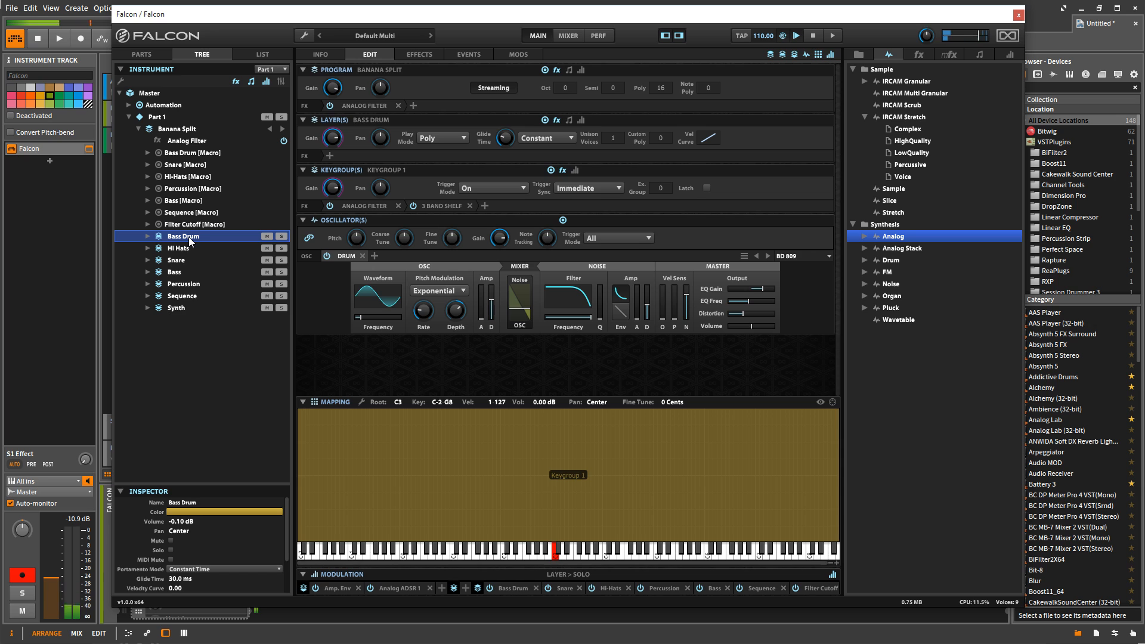
left_click(177, 260)
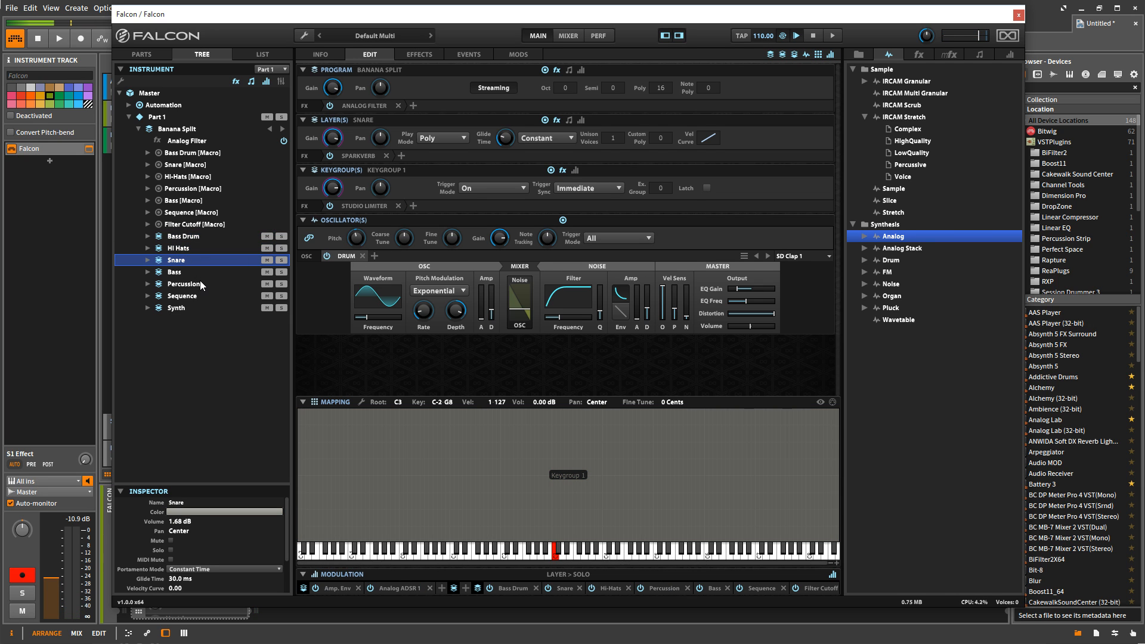
left_click(175, 272)
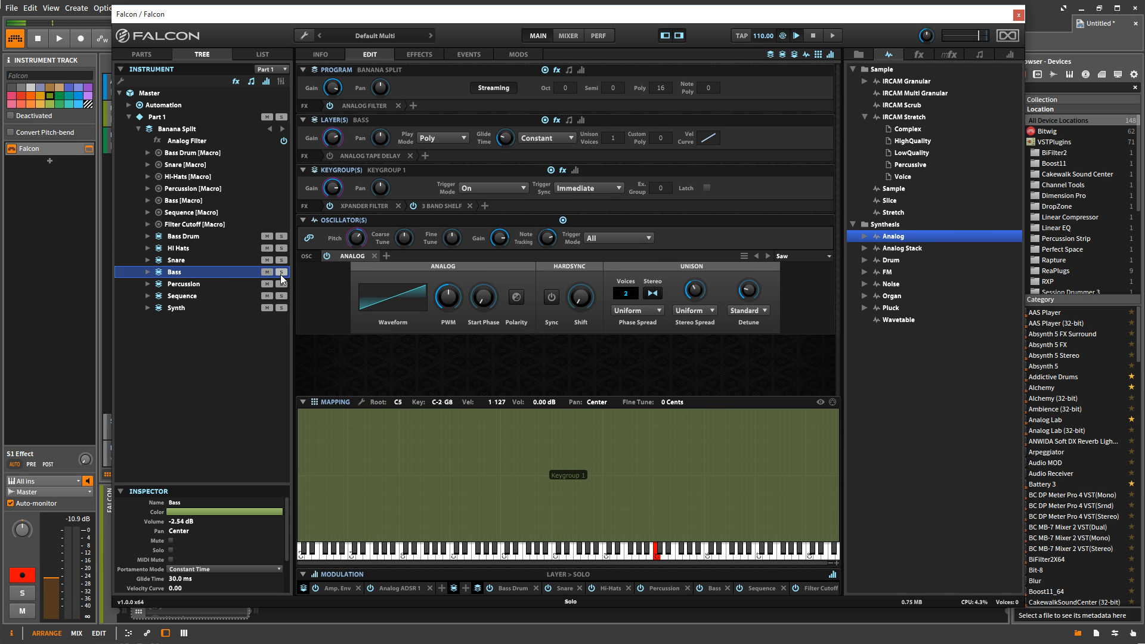
Solo the Bass layer and expand Percussion to show its Arpeggiator, delay and Keygroup 1.
left_click(280, 272)
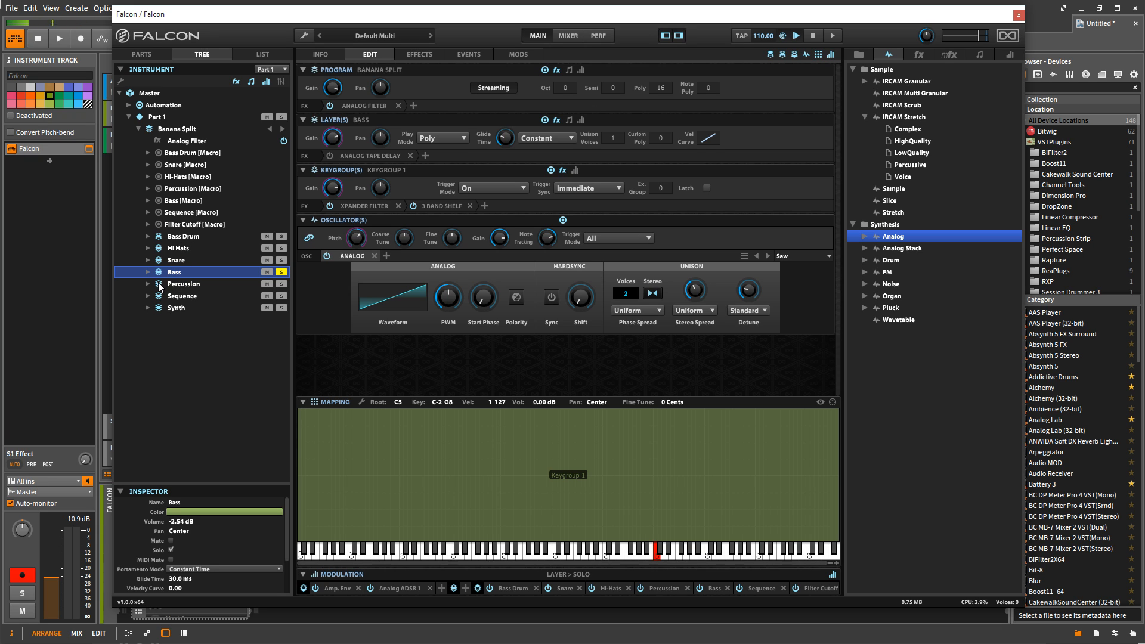
left_click(149, 283)
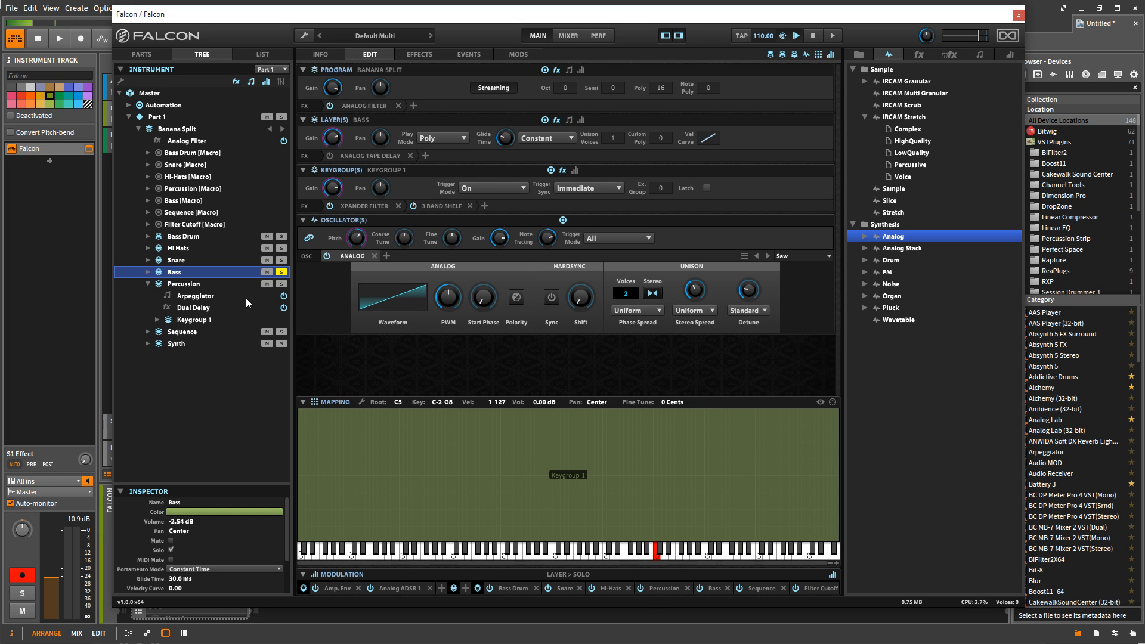
mouse_move(186, 310)
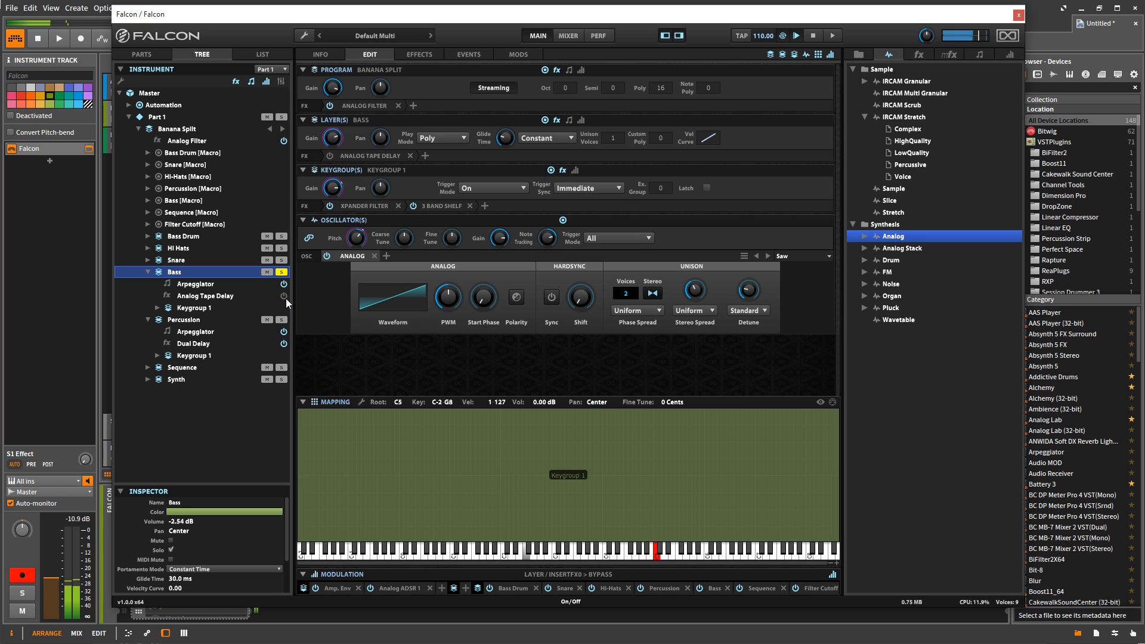
left_click_drag(333, 88, 333, 80)
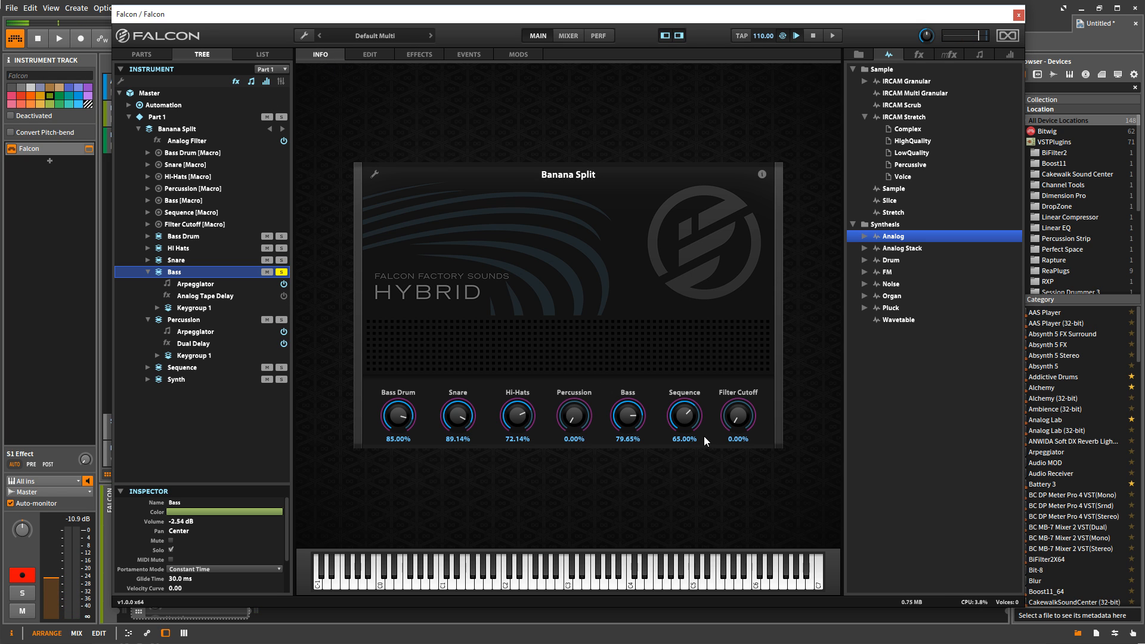
mouse_move(428, 427)
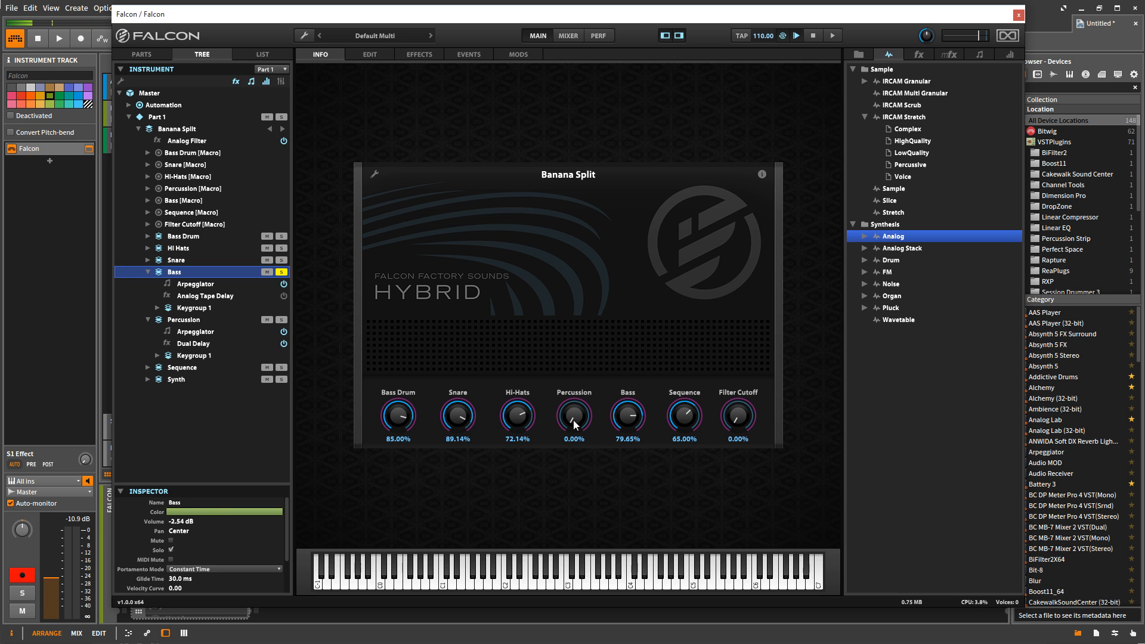
mouse_move(585, 424)
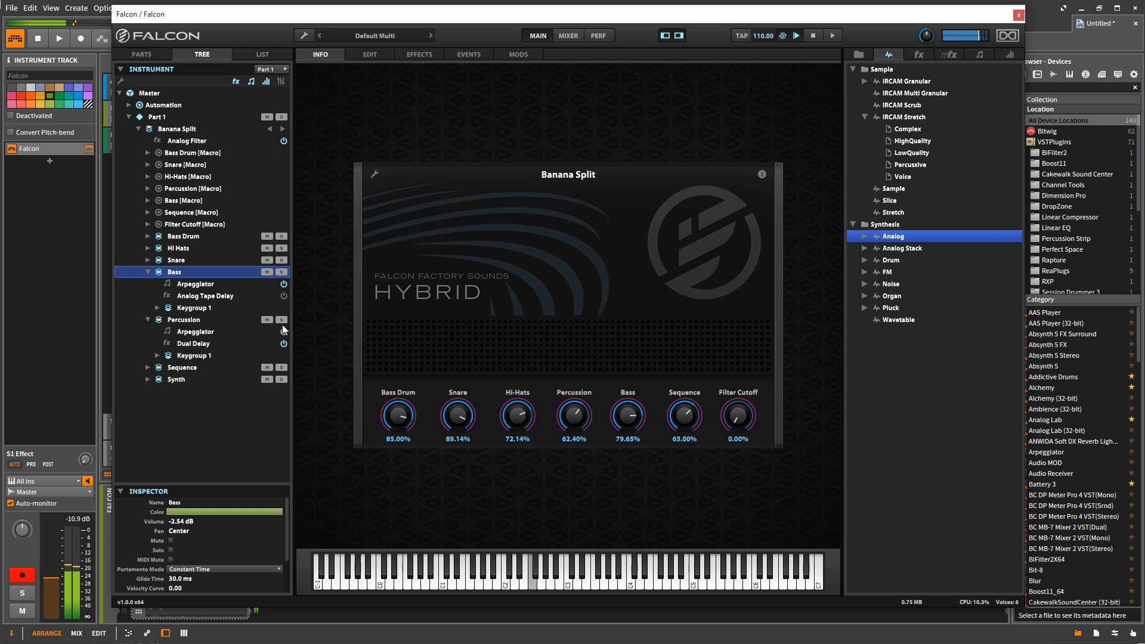
Solo the Percussion layer in place of Bass.
left_click(281, 319)
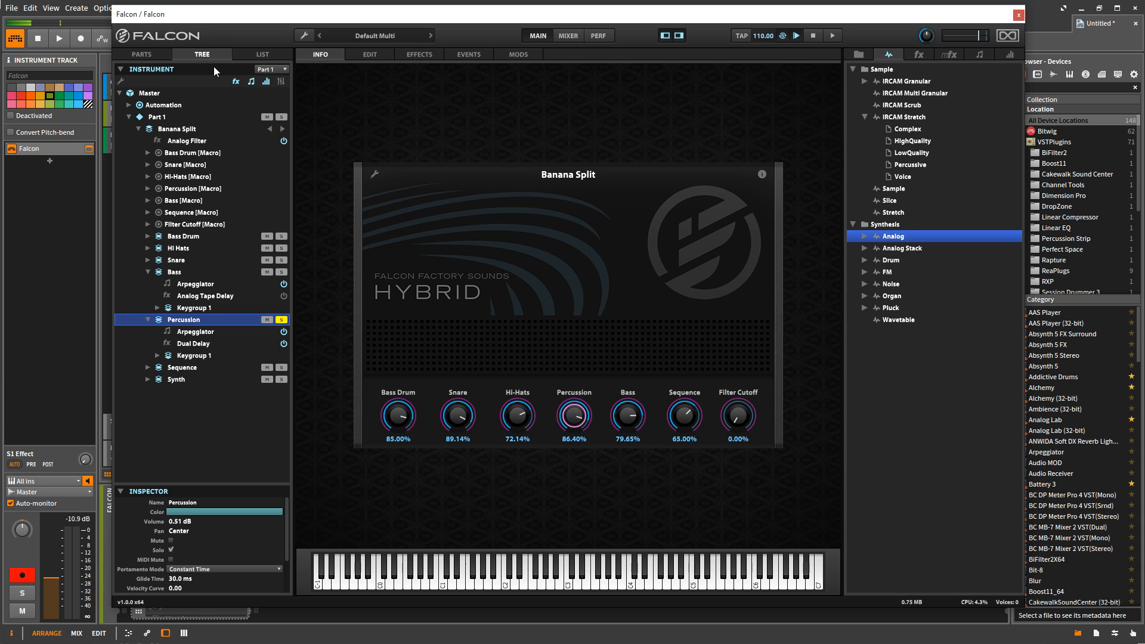
mouse_move(346, 57)
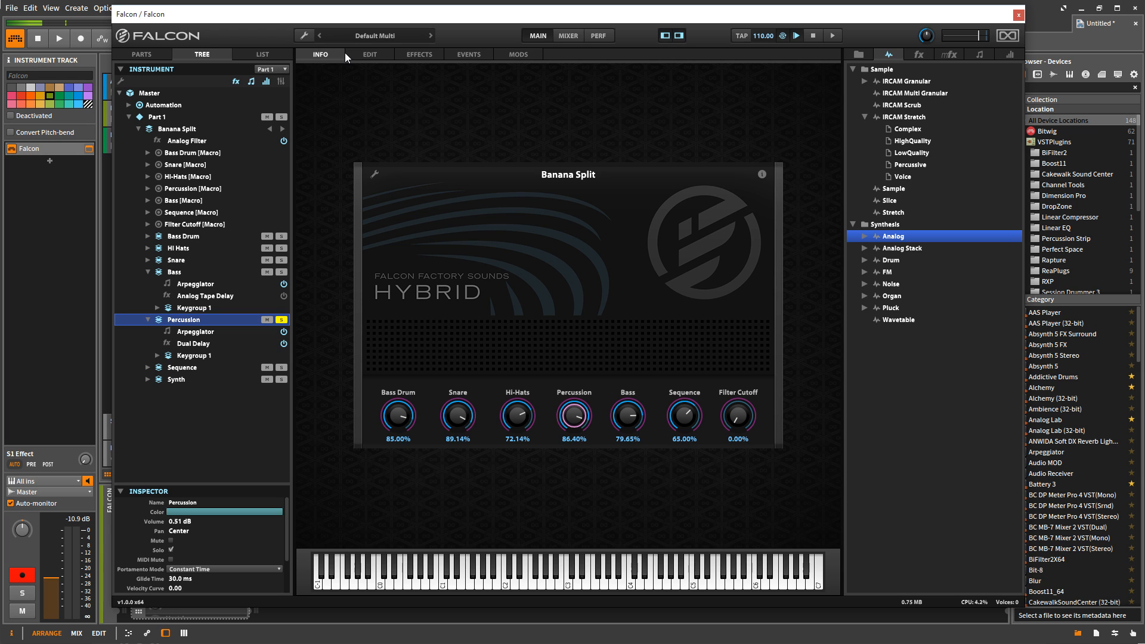
mouse_move(449, 166)
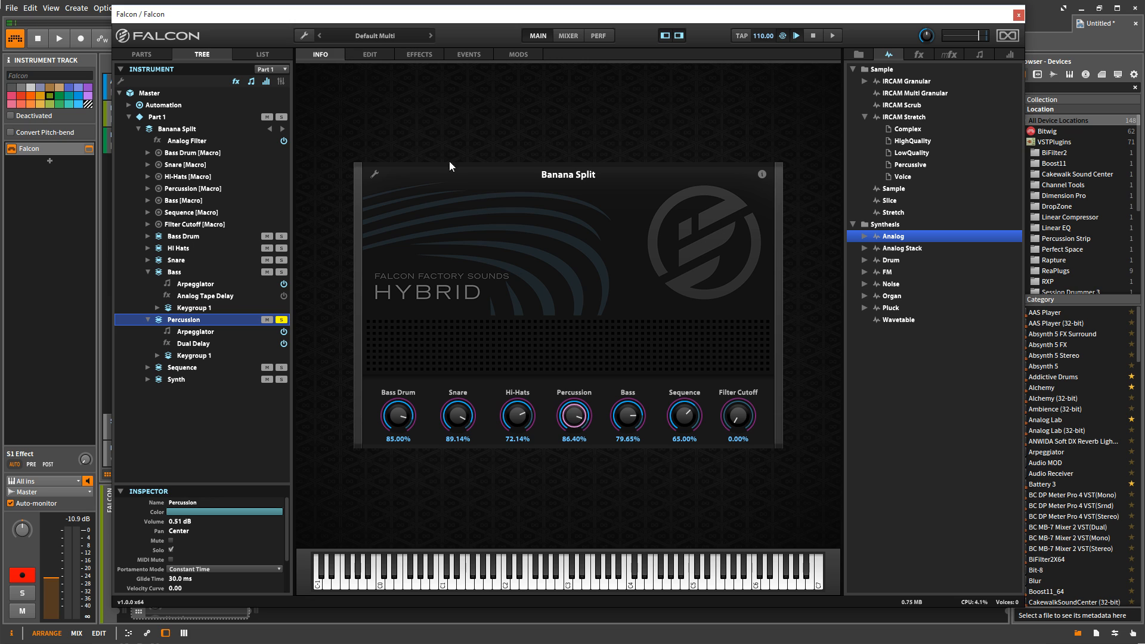
mouse_move(409, 279)
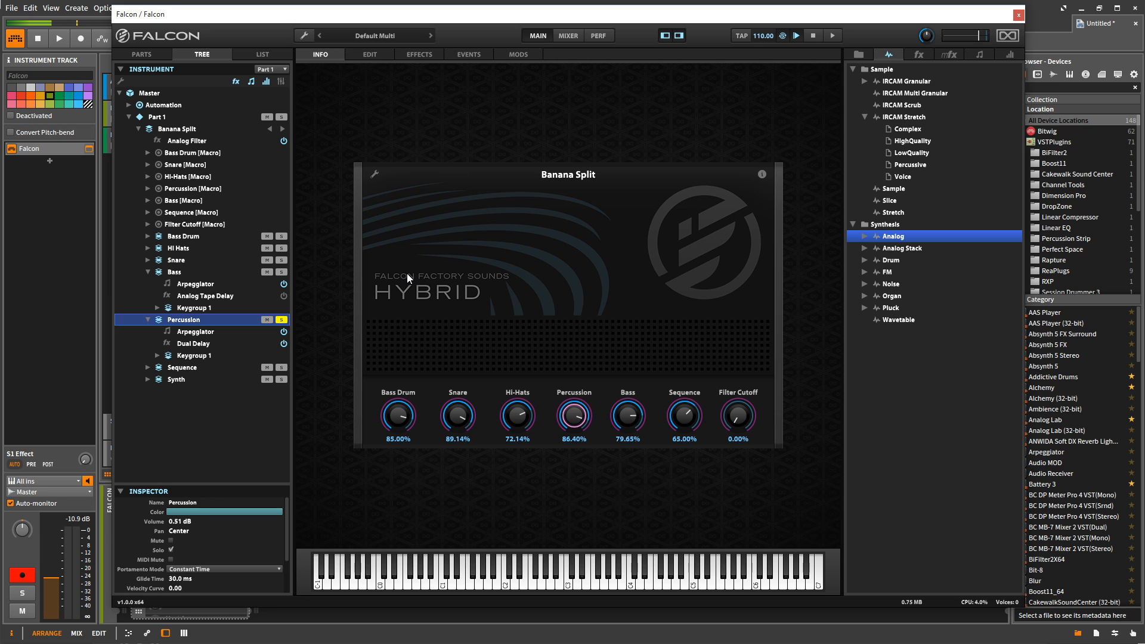